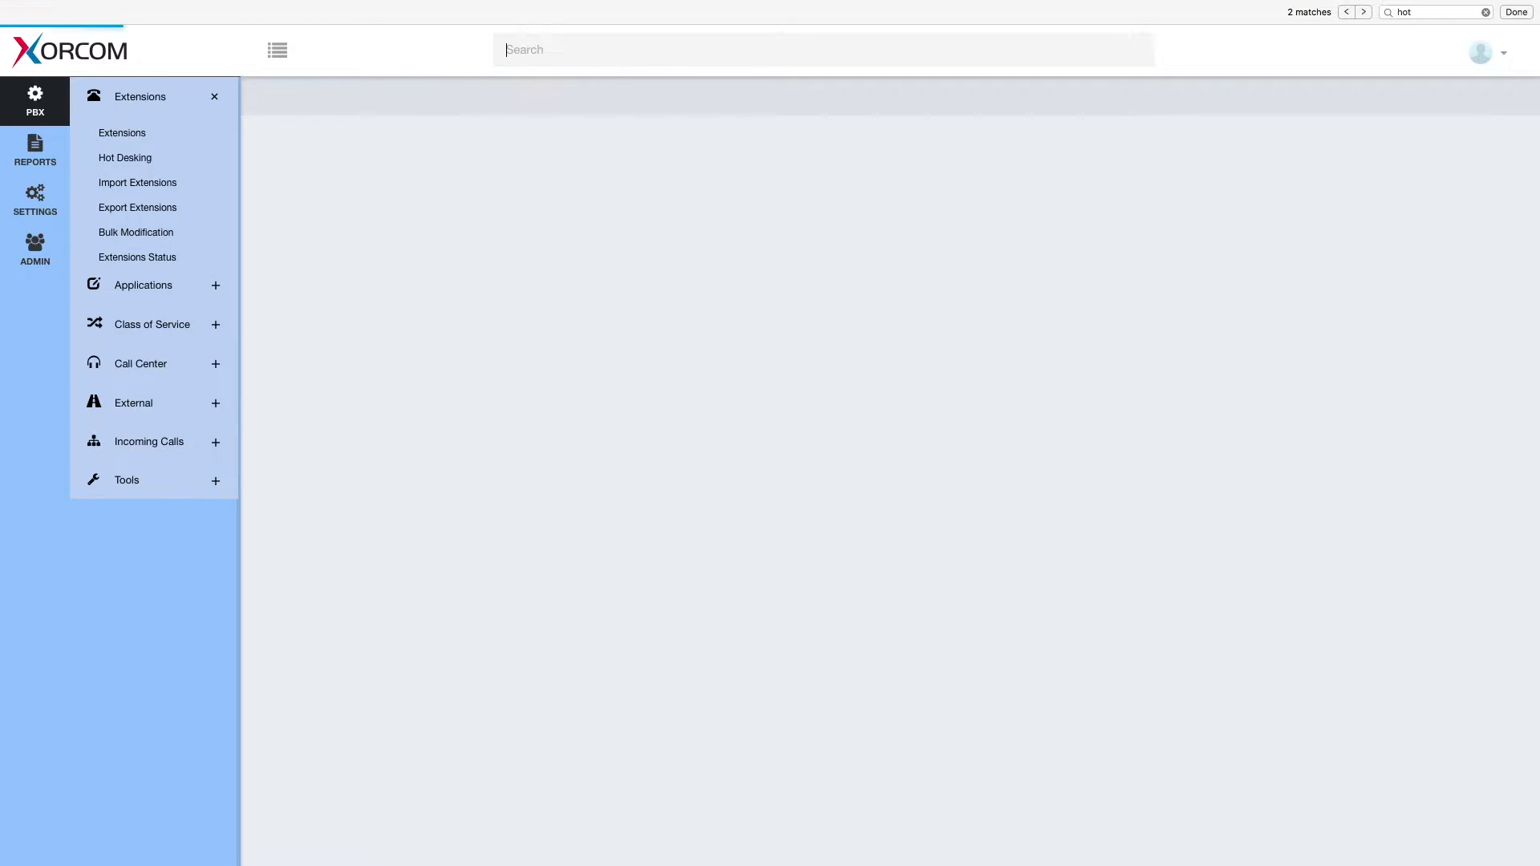
Show the Desk 11 (SIP401) device settings from the Hot Desking page.
left_click(125, 158)
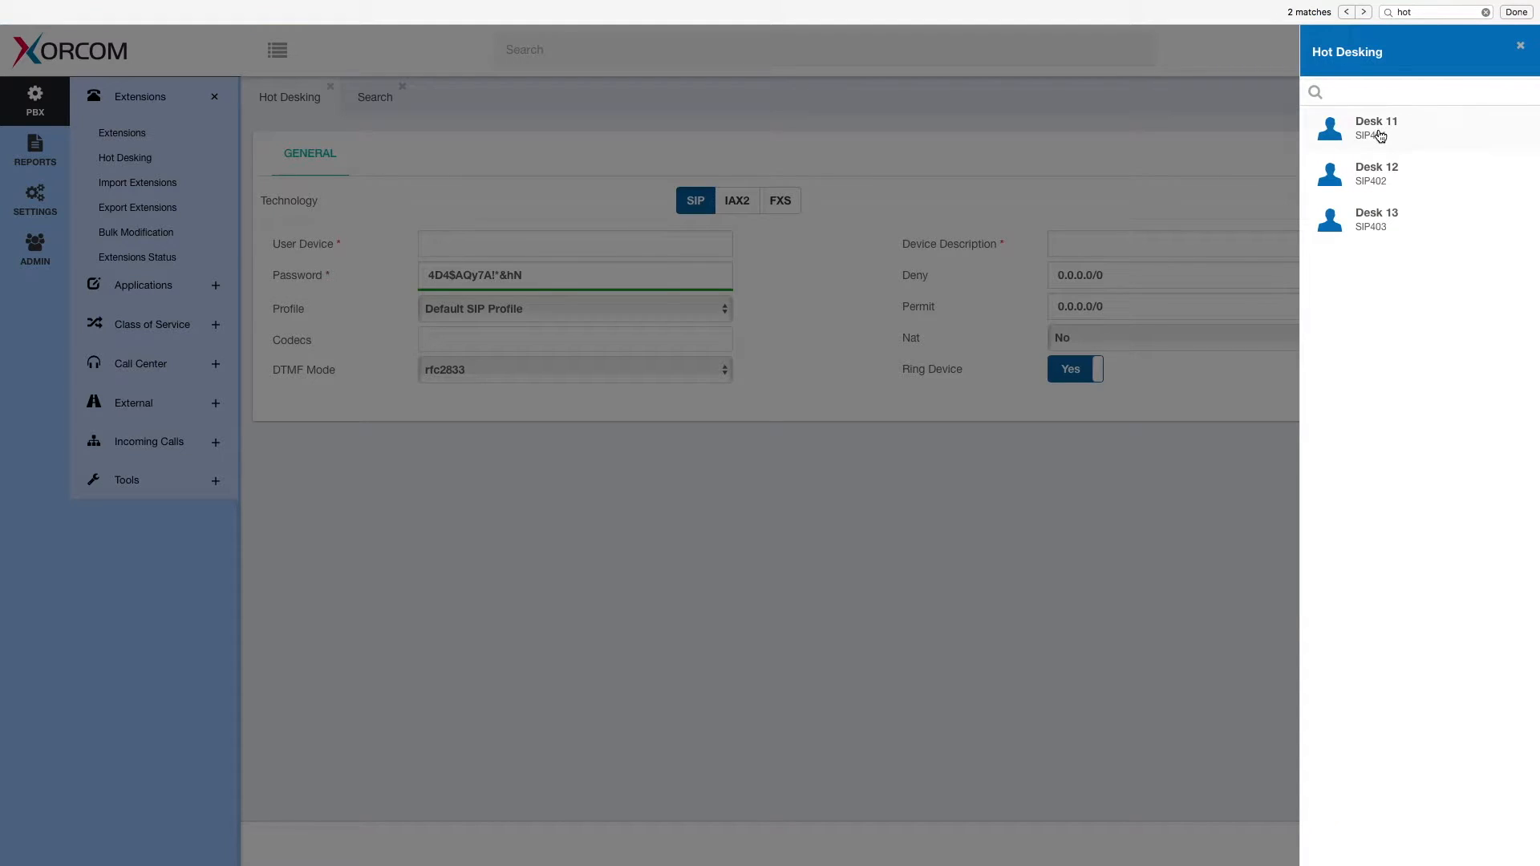
left_click(1376, 127)
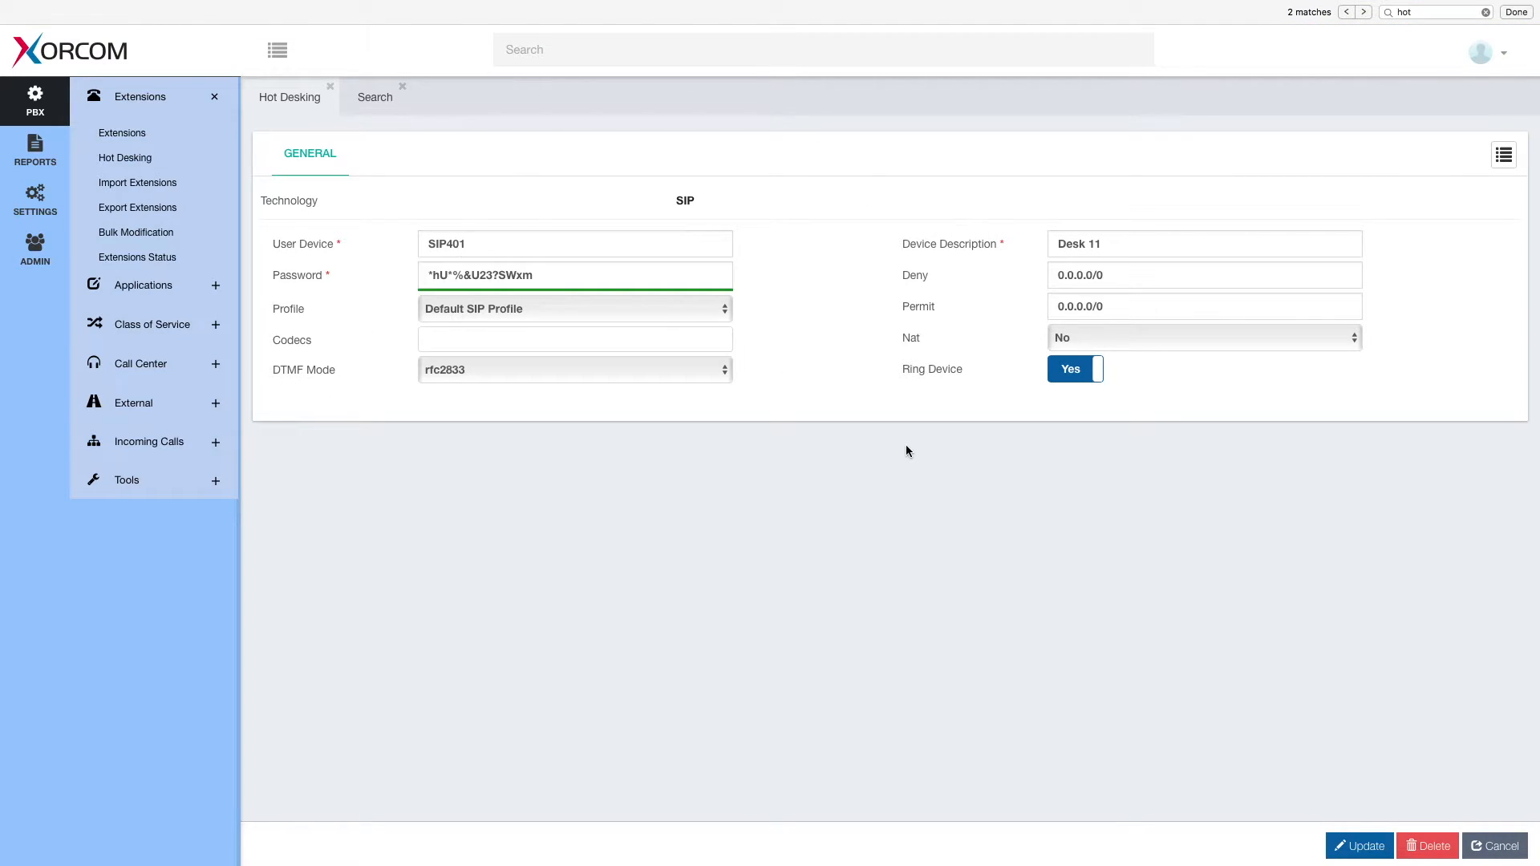
mouse_move(711, 244)
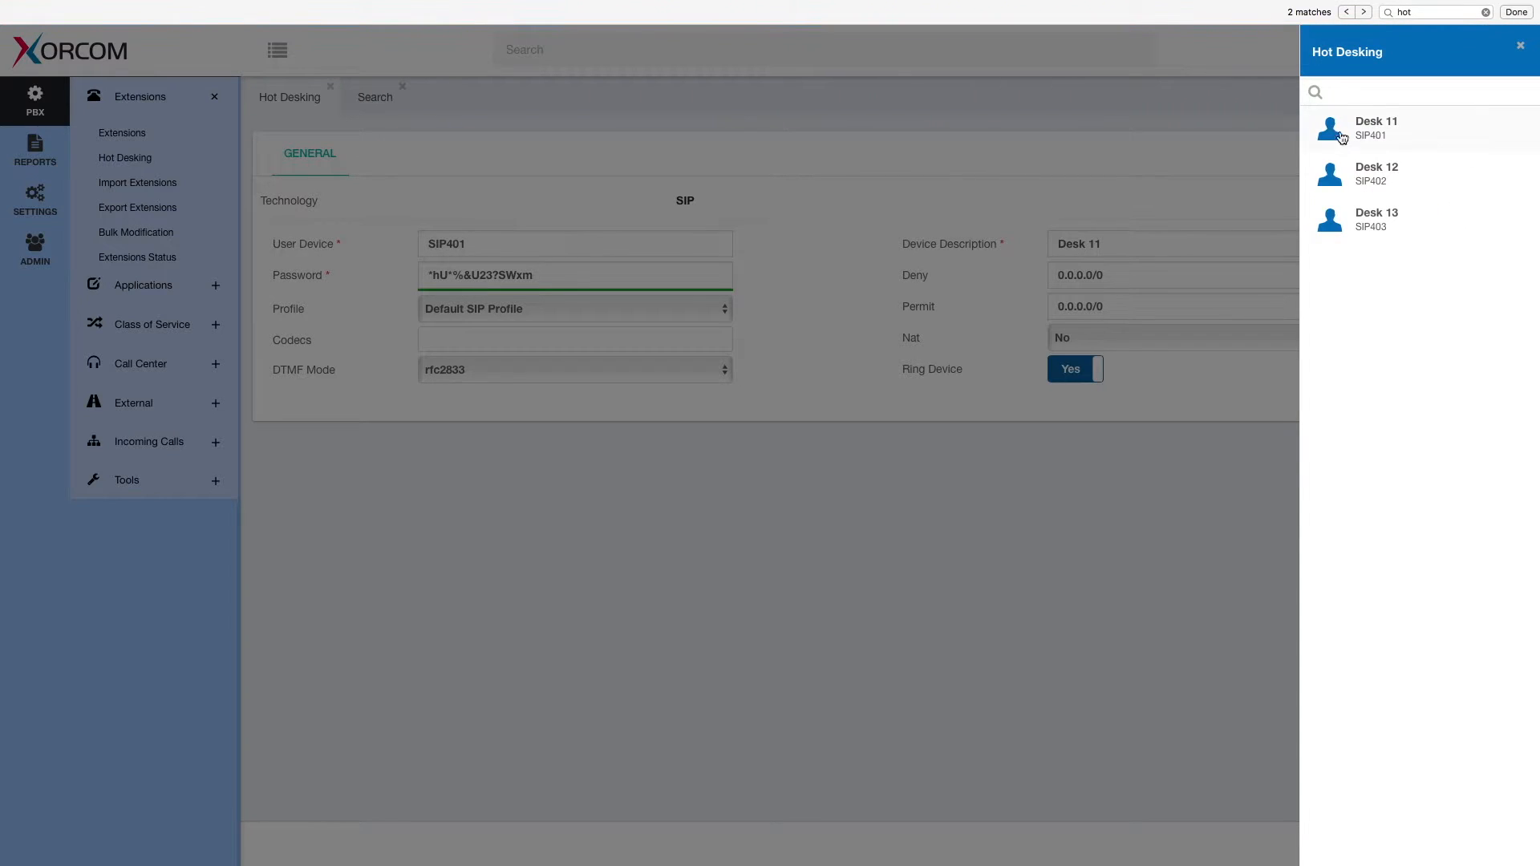
left_click(1375, 219)
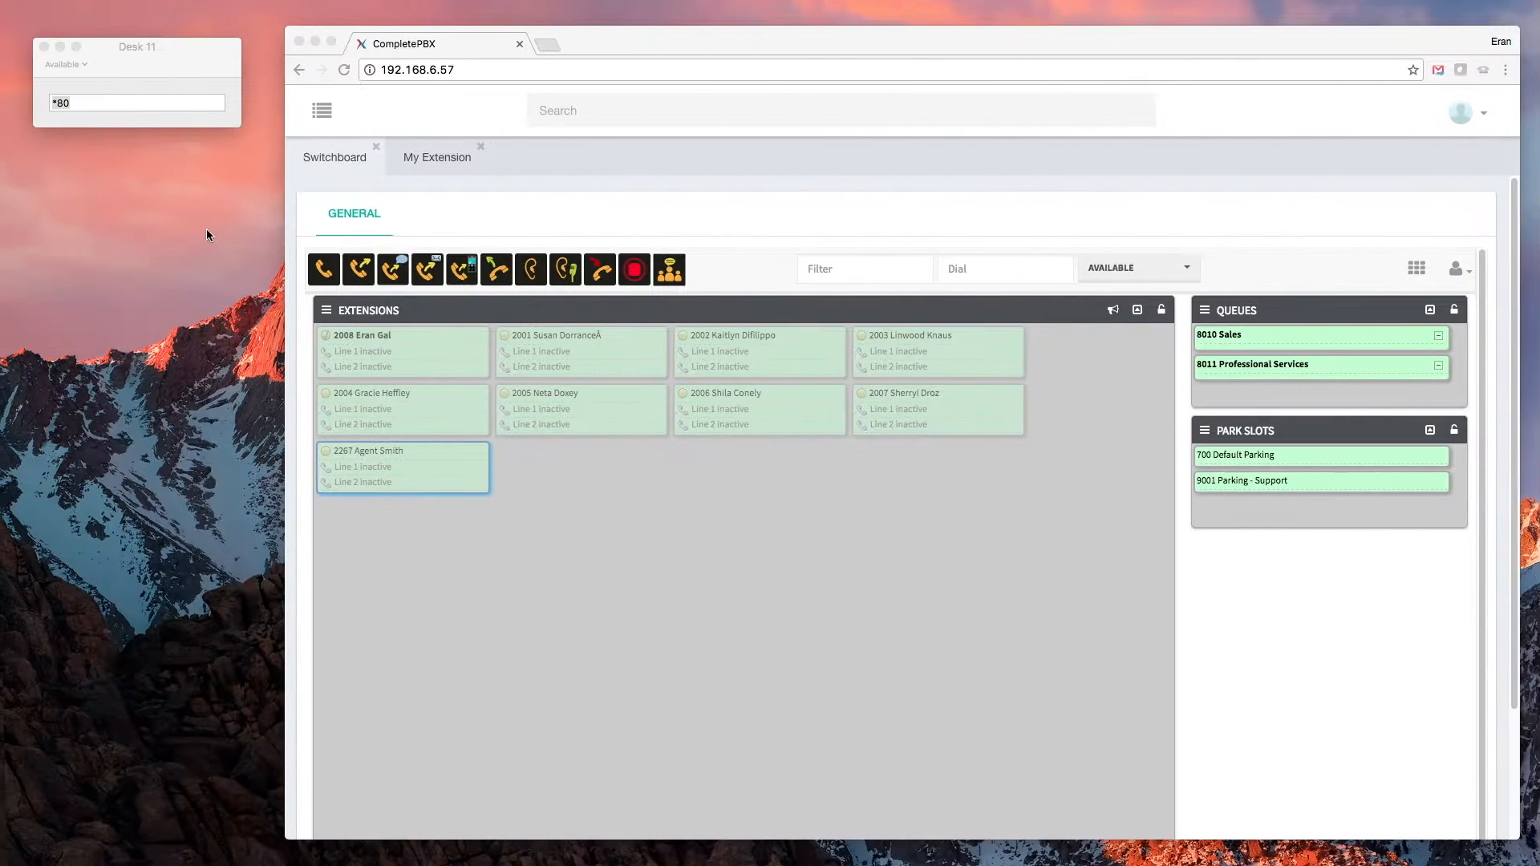
Return to the Hot Desking tab with the Desk 11 SIP401 form.
left_click(136, 102)
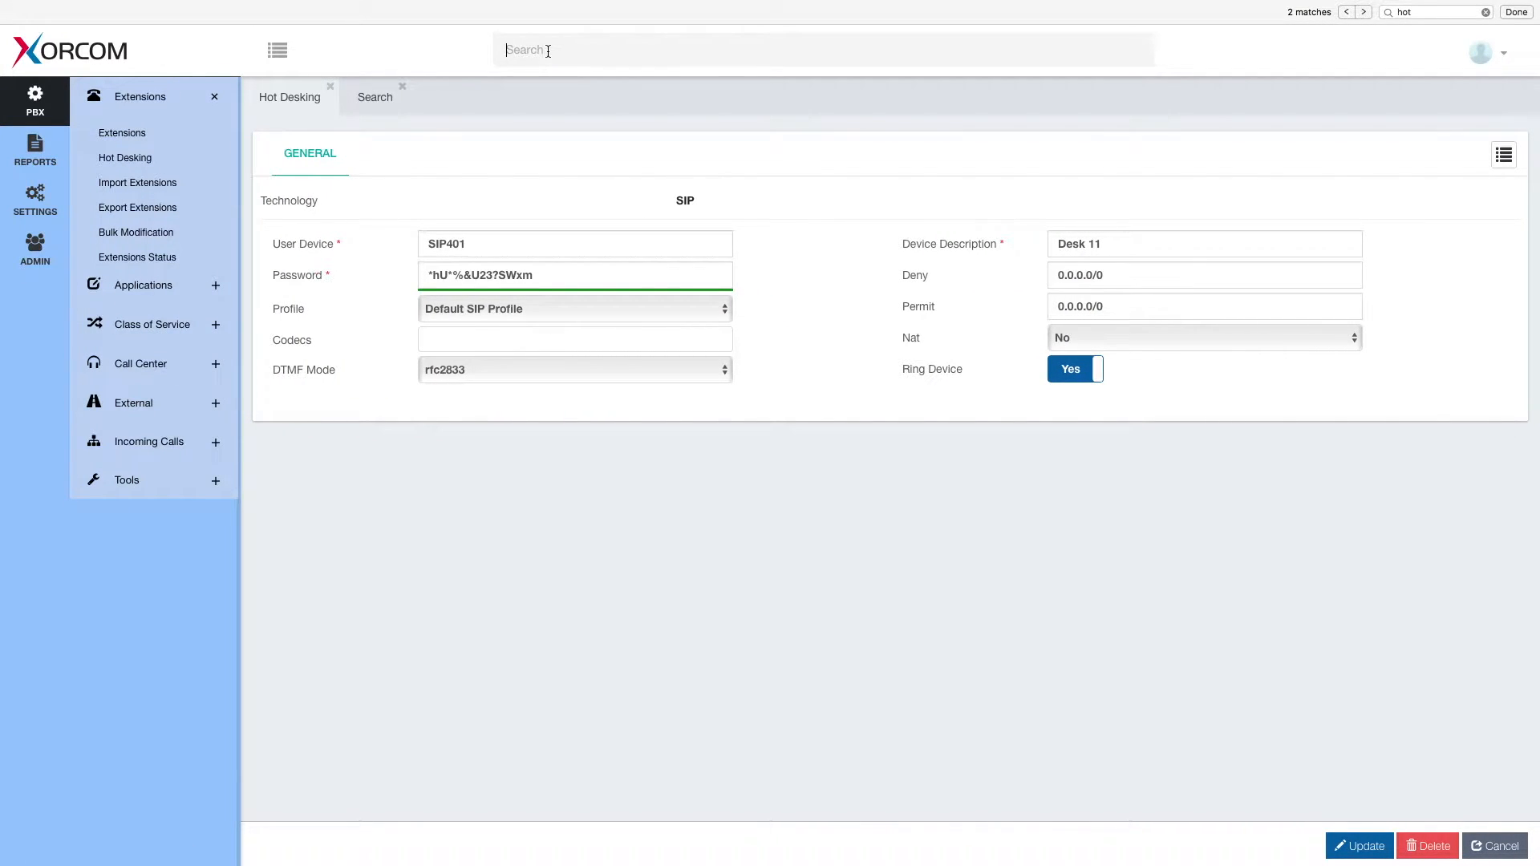
Search 'agent', filter extensions by 'smith', and select Agent Smith 2267.
type("agent")
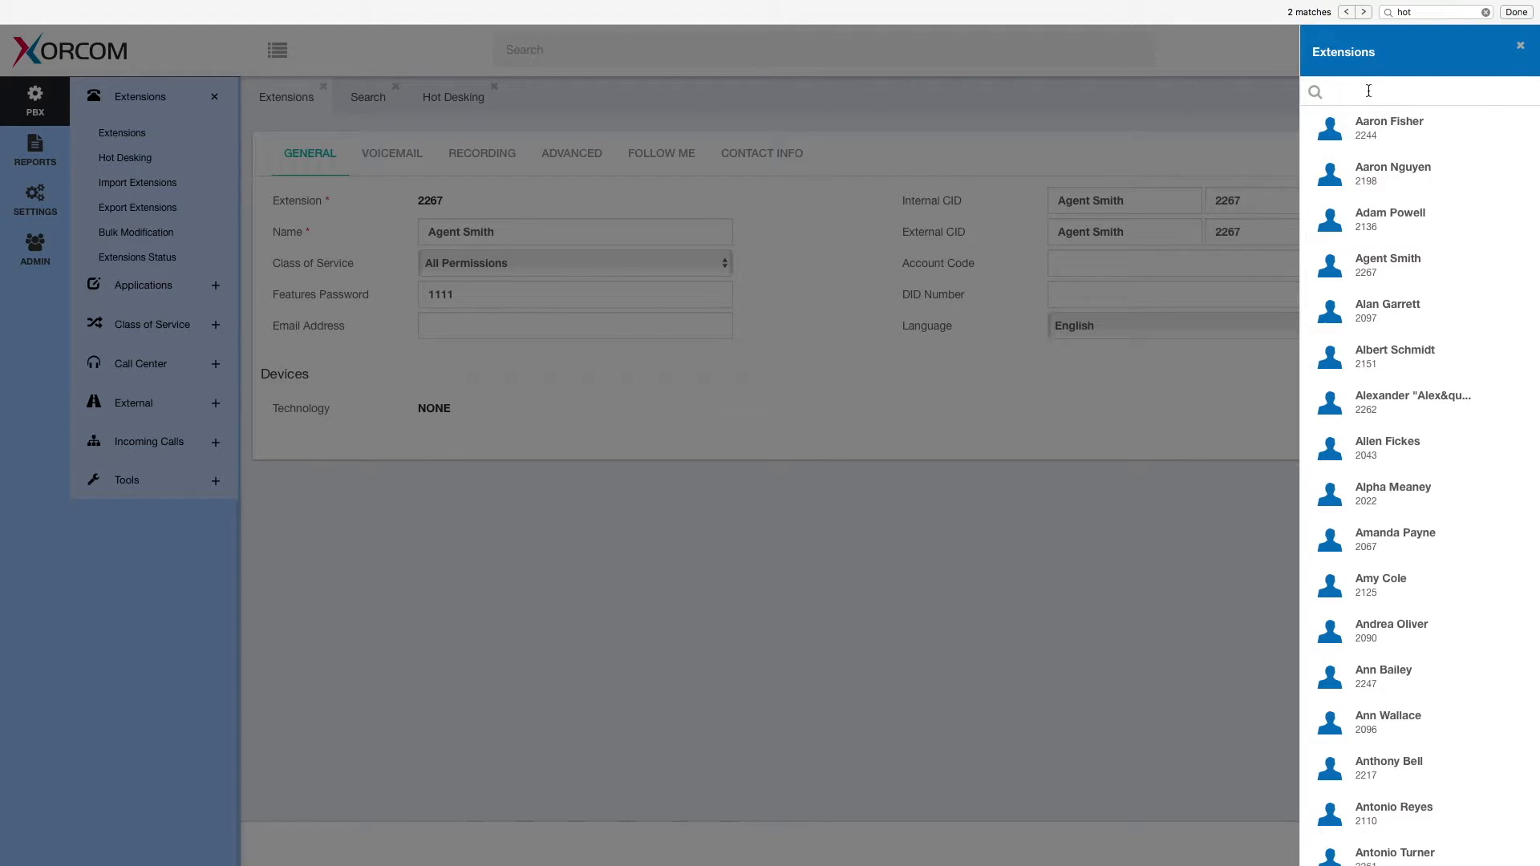
type("smith")
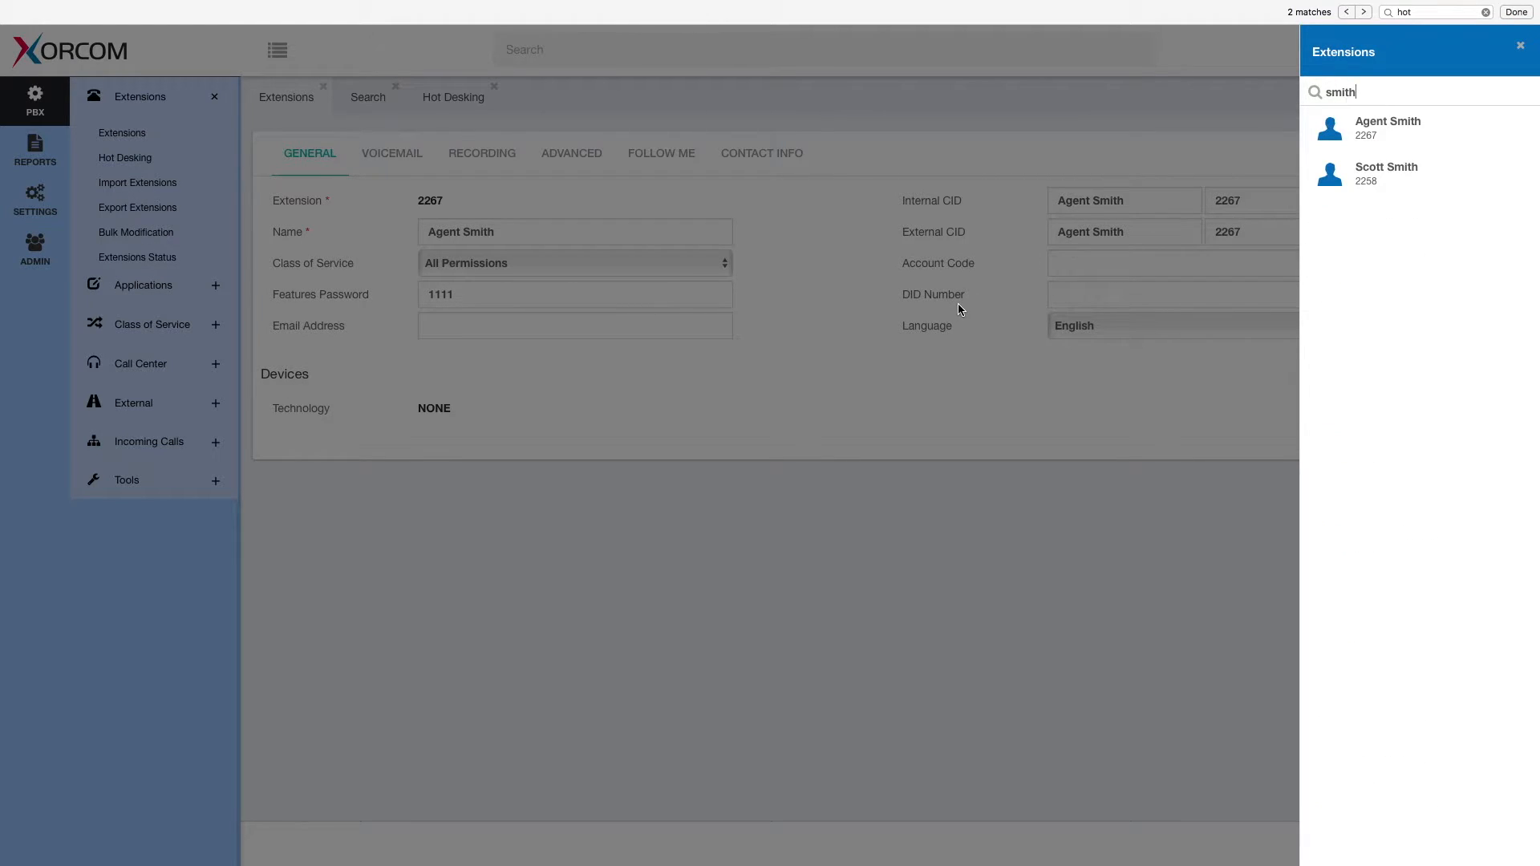
left_click(1519, 45)
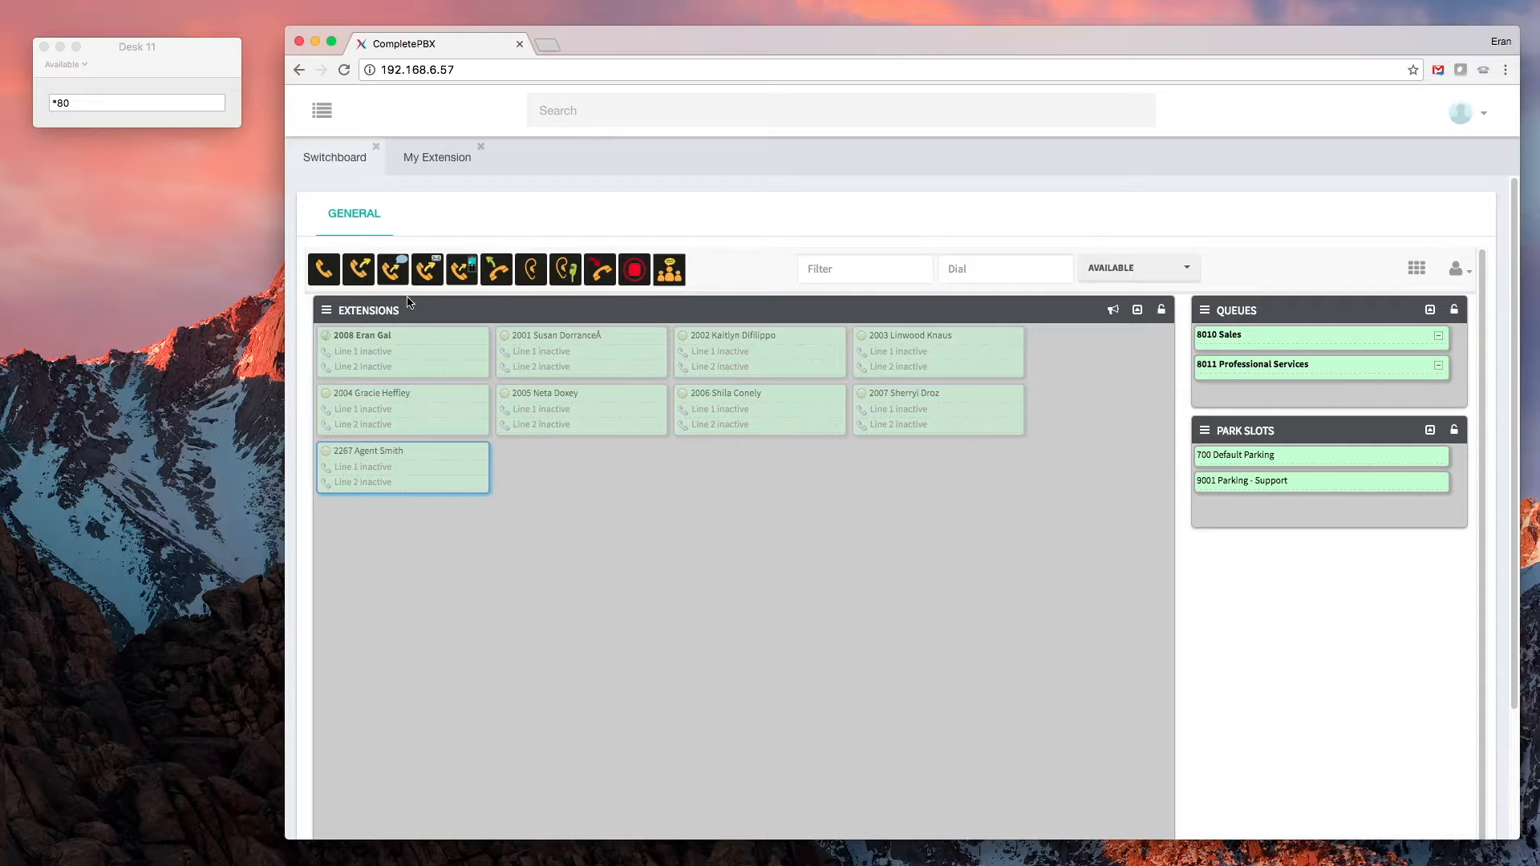
mouse_move(432, 410)
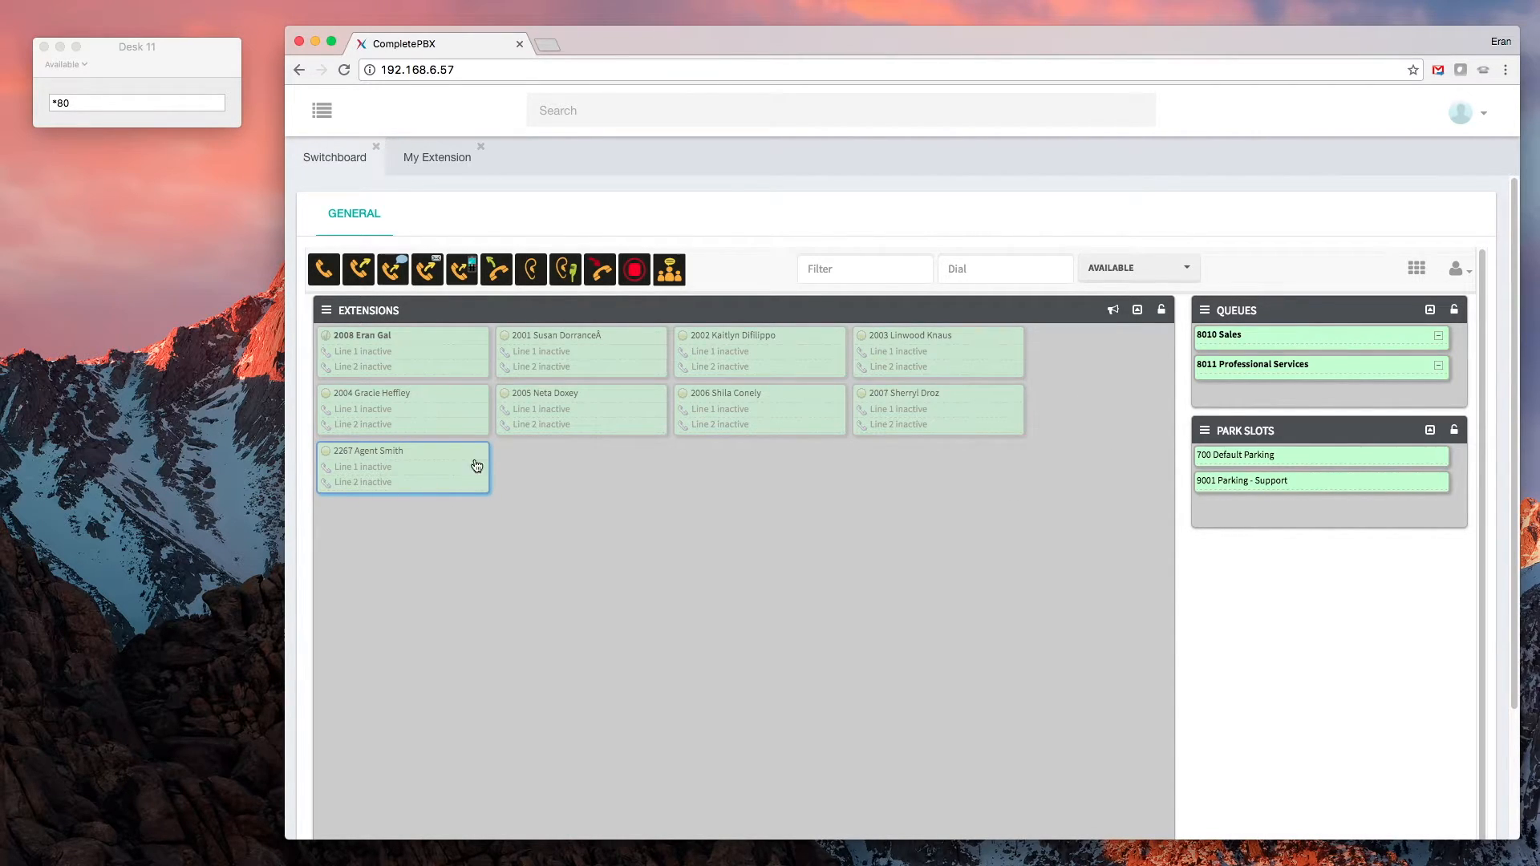
mouse_move(416, 469)
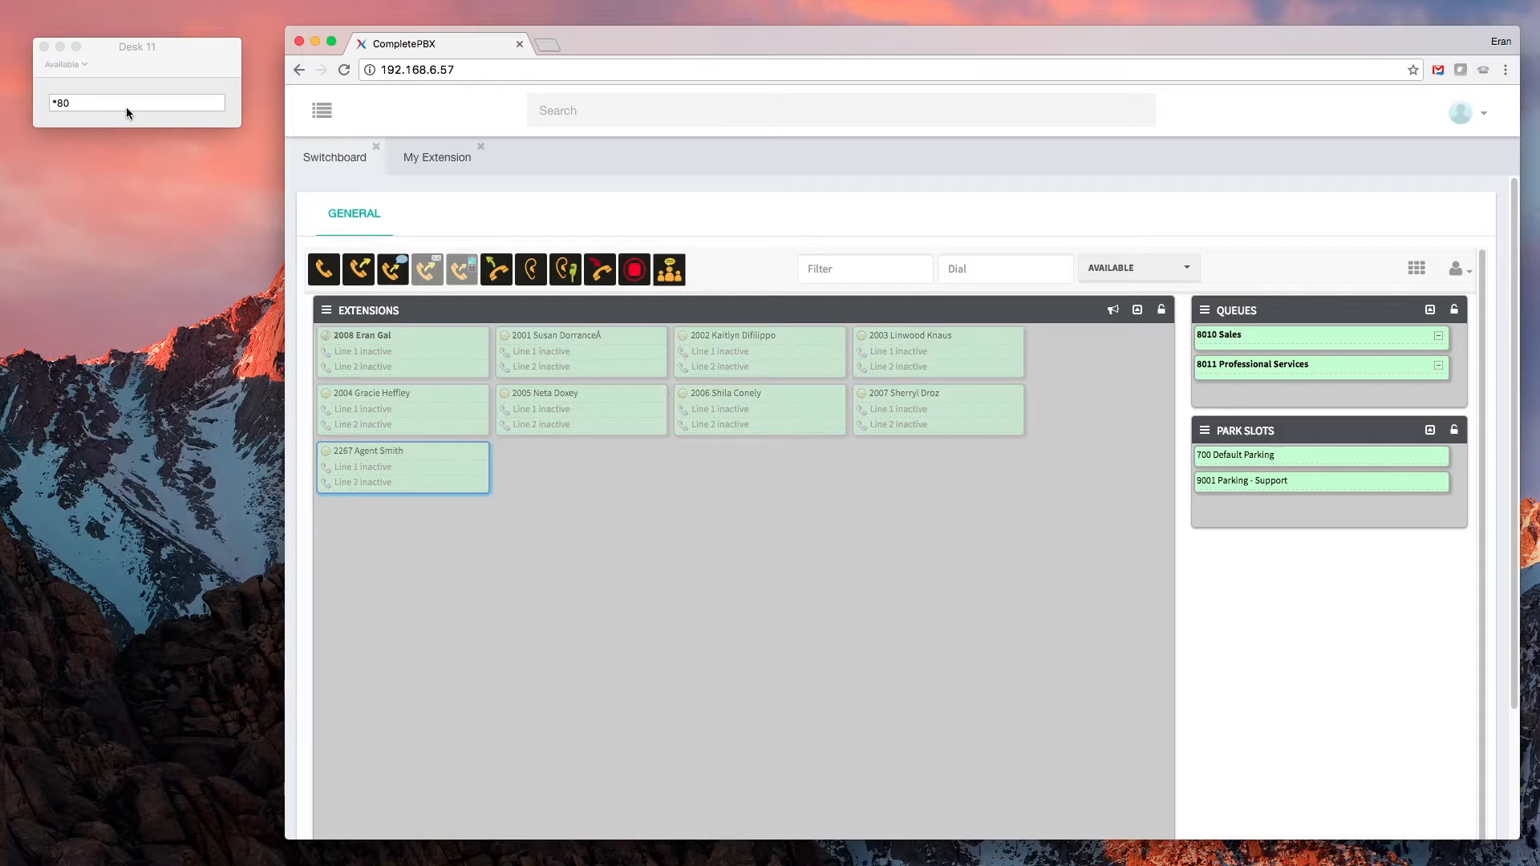
Dial *80 with 2267 and its password on the Desk 11 softphone.
left_click(135, 104)
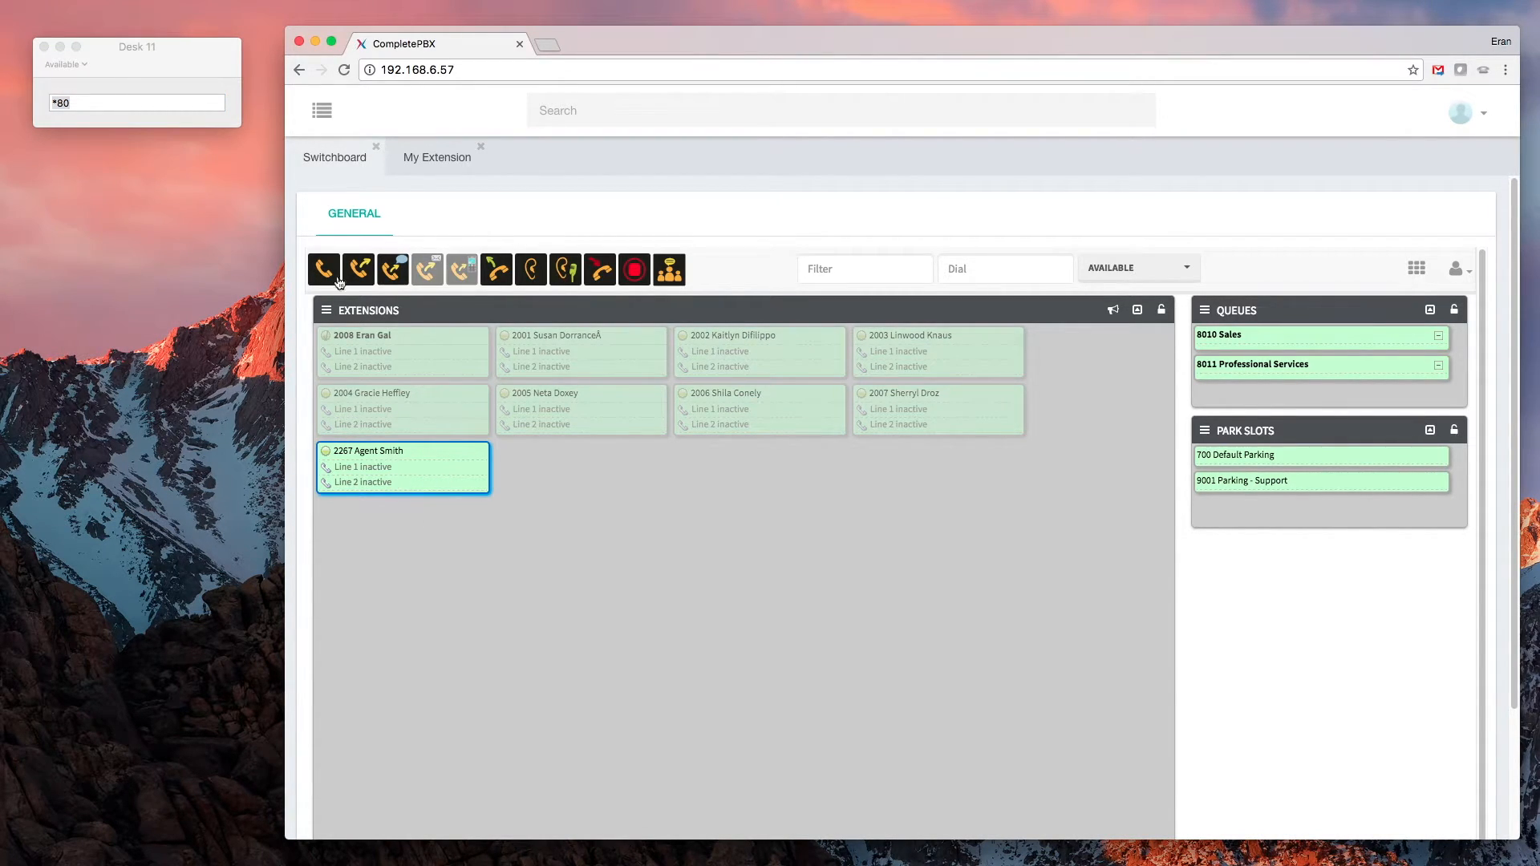
mouse_move(392, 269)
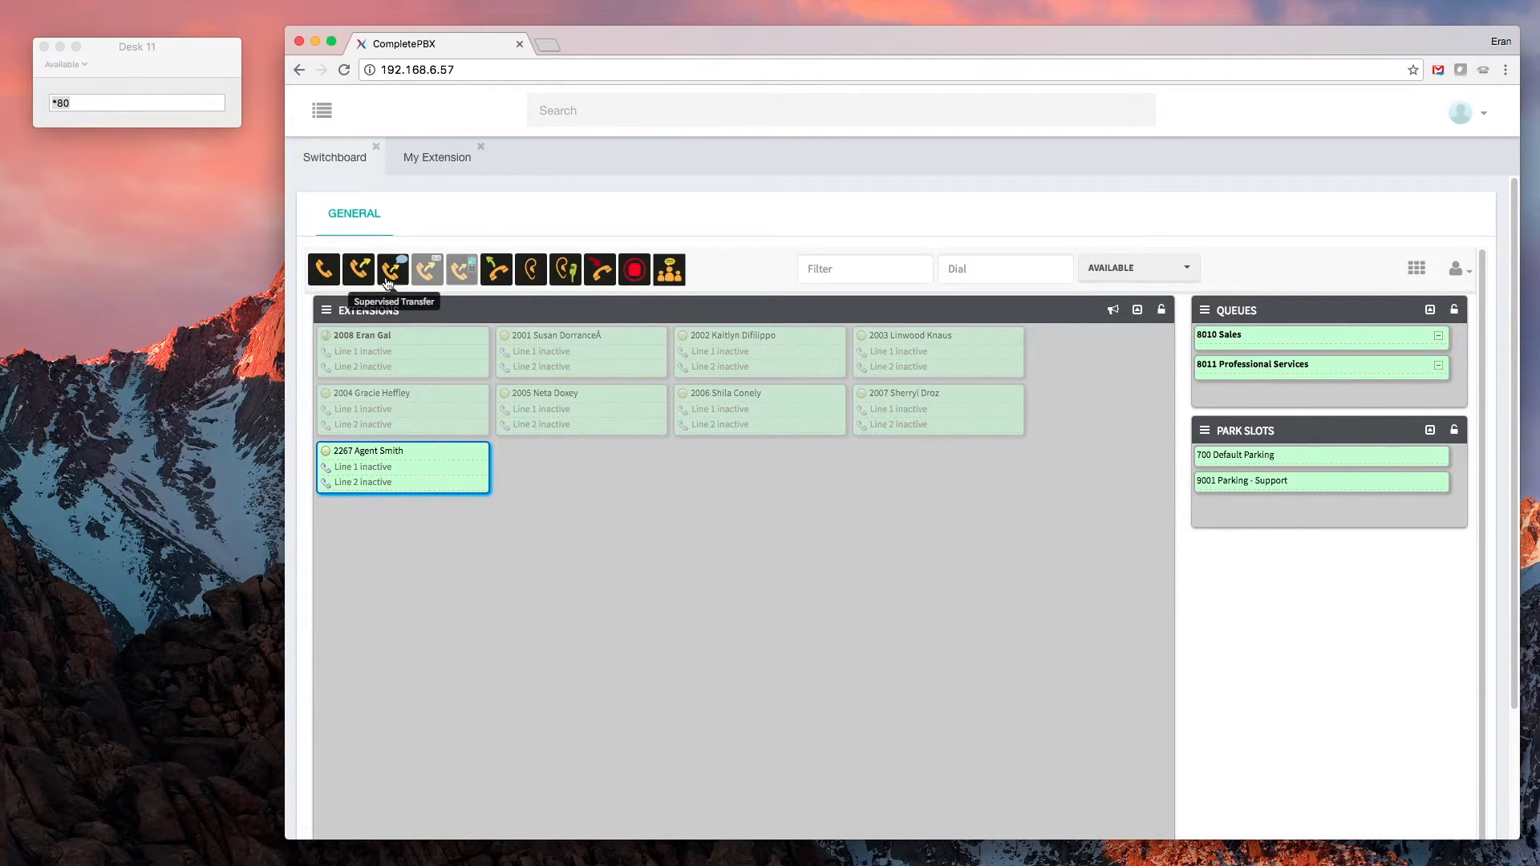
mouse_move(133, 123)
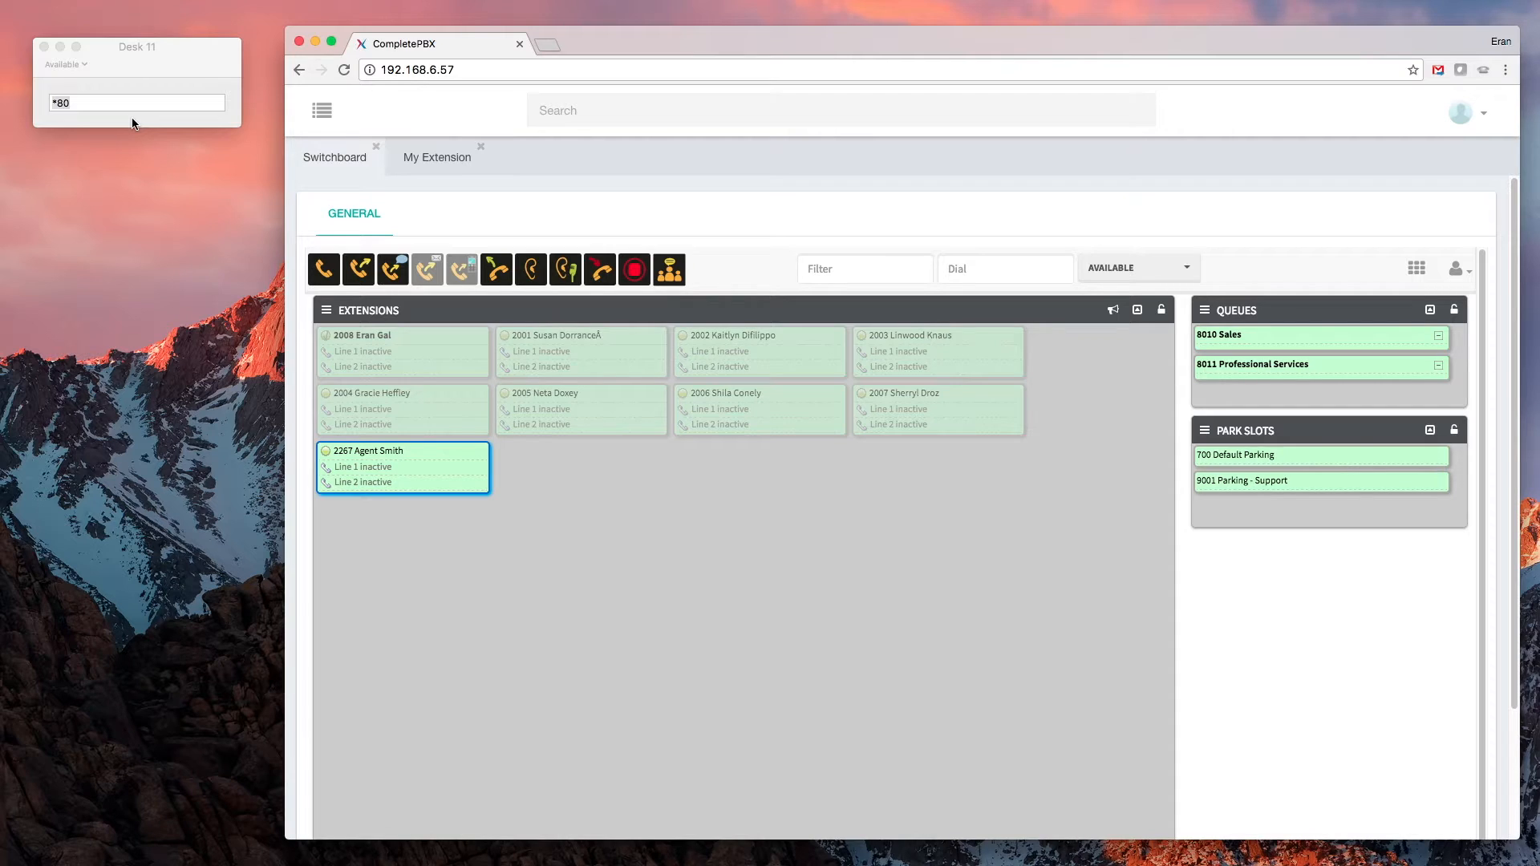
left_click(136, 102)
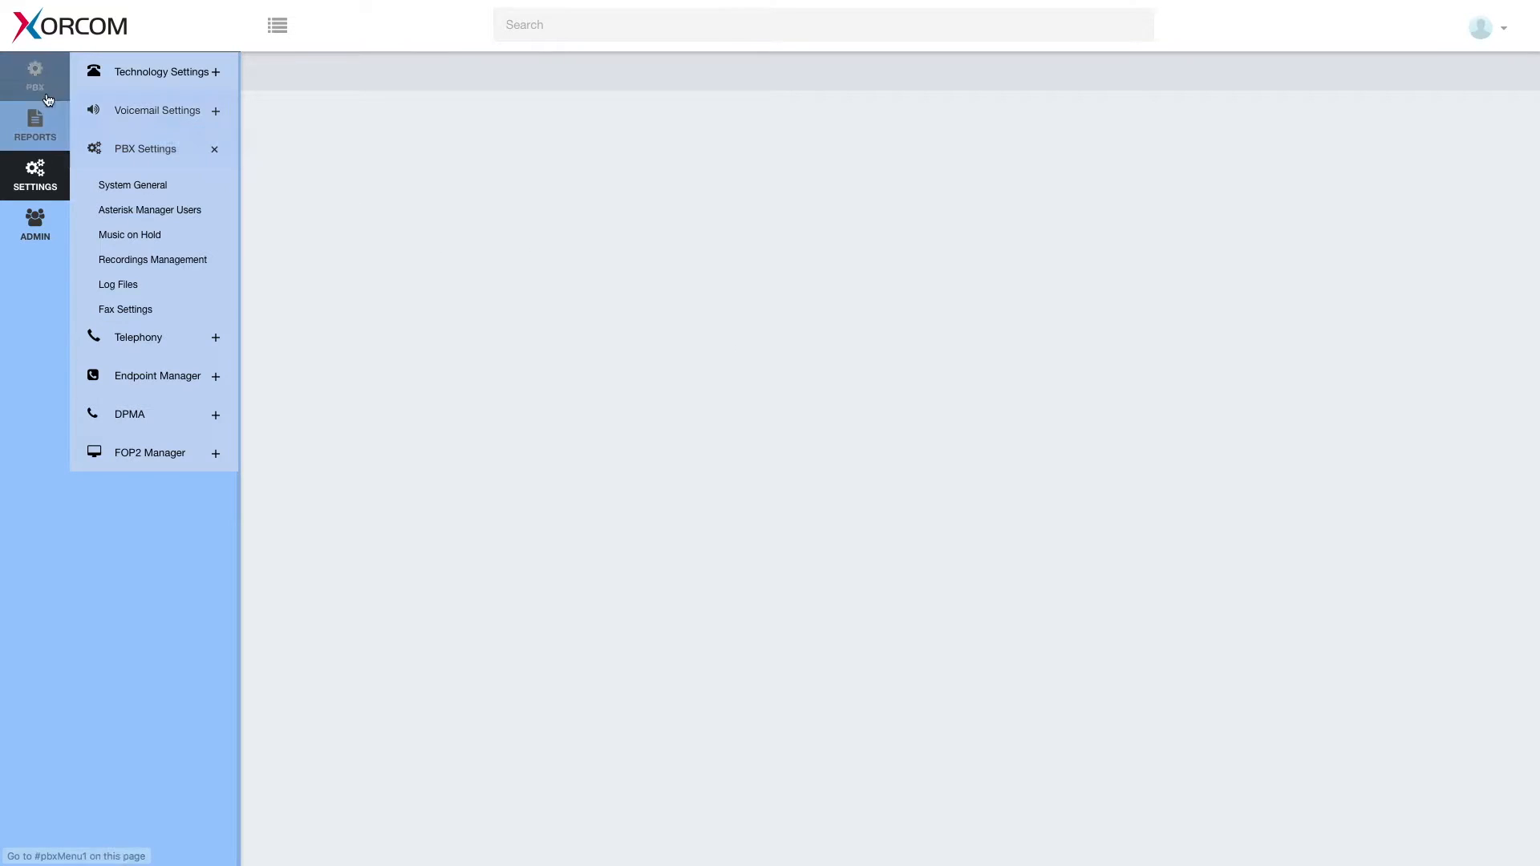
Go to PBX, expand Extensions, and select Export Extensions.
left_click(34, 74)
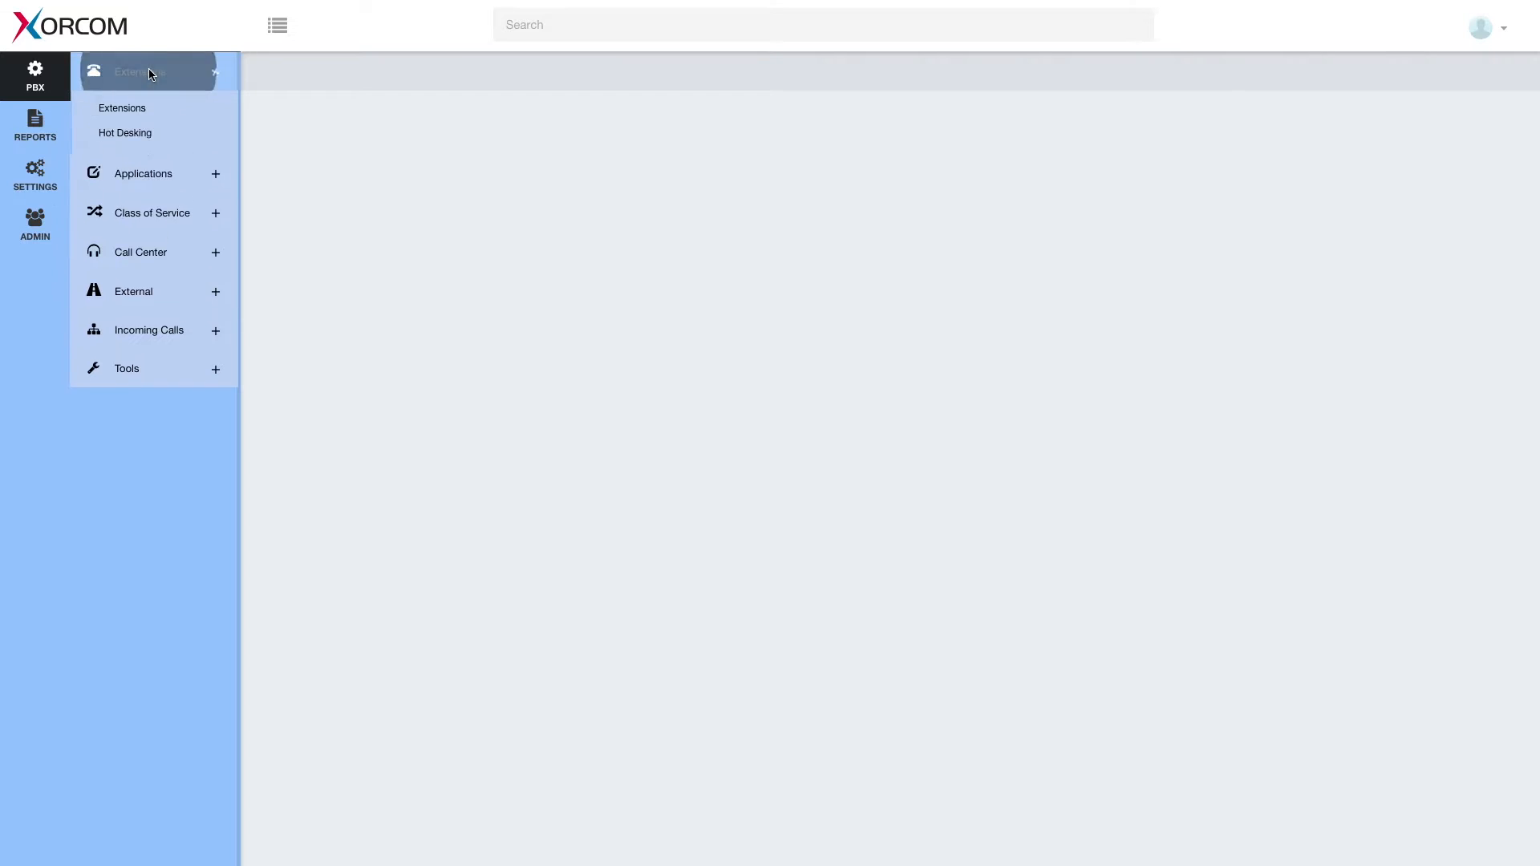
left_click(137, 71)
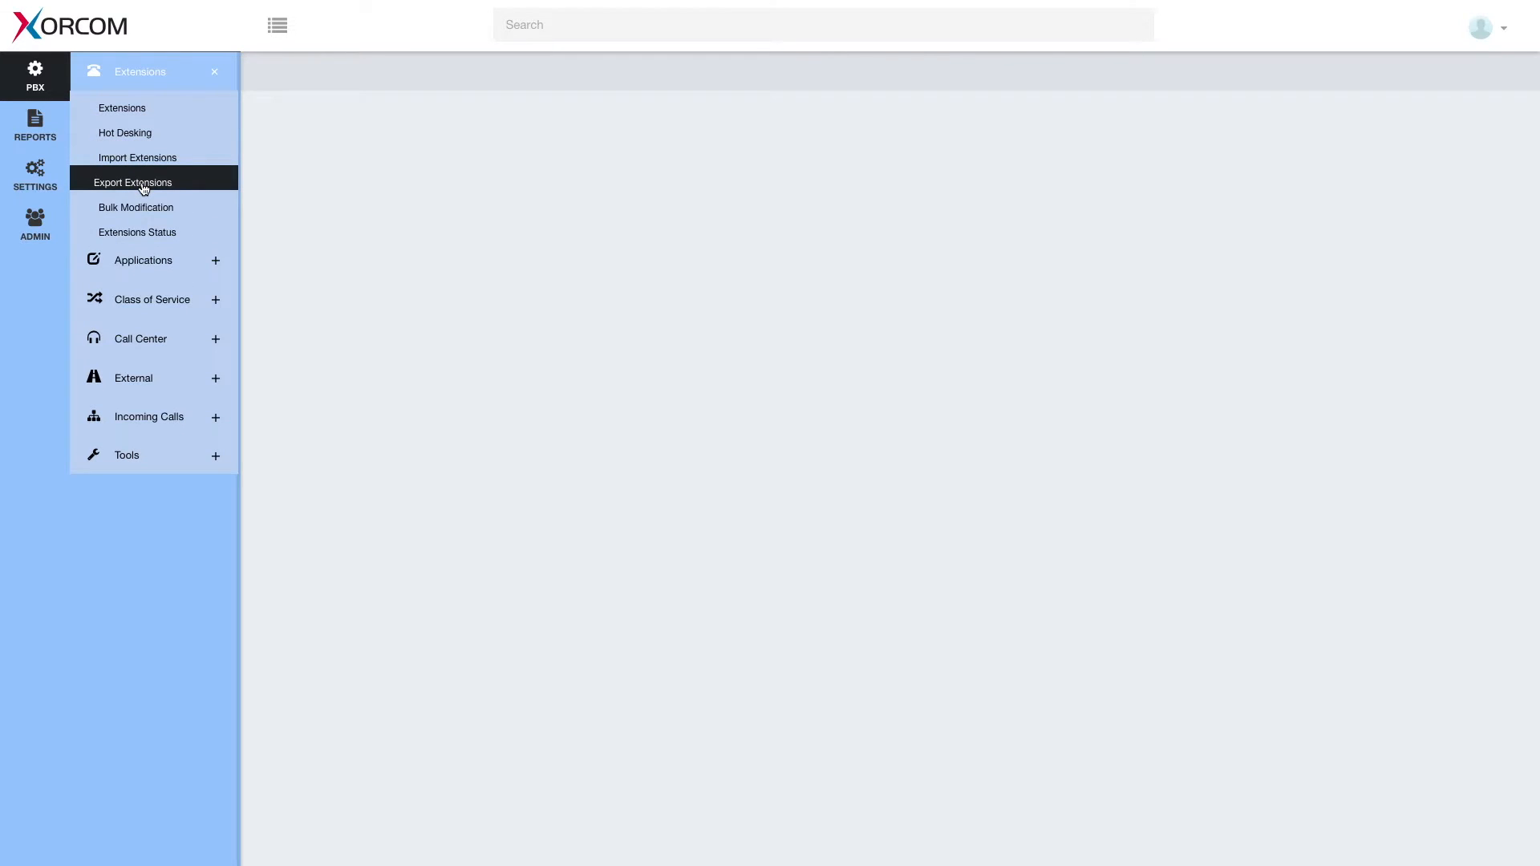
mouse_move(137, 157)
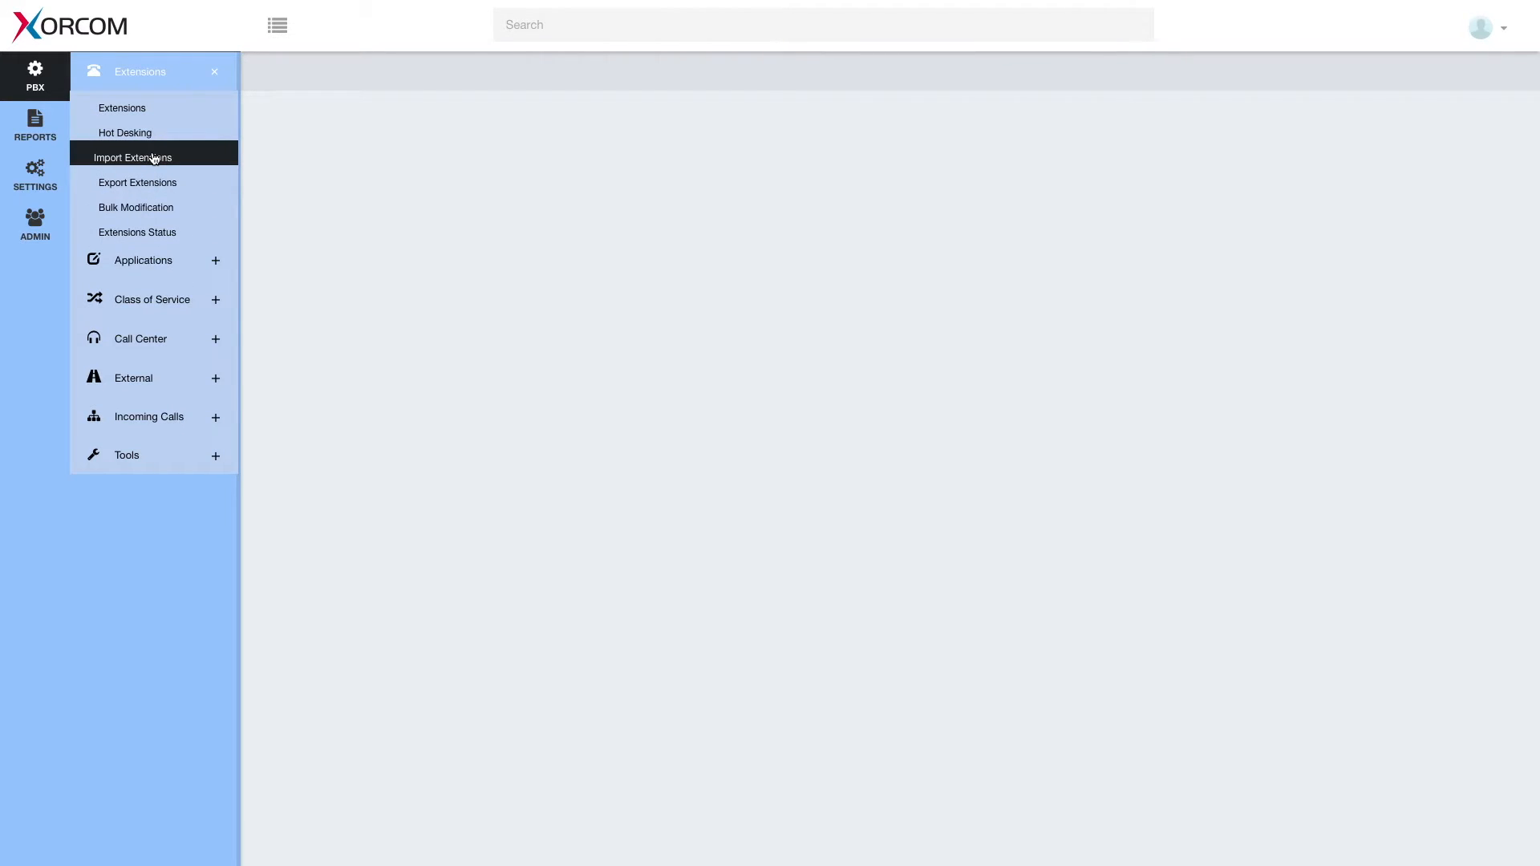
mouse_move(167, 161)
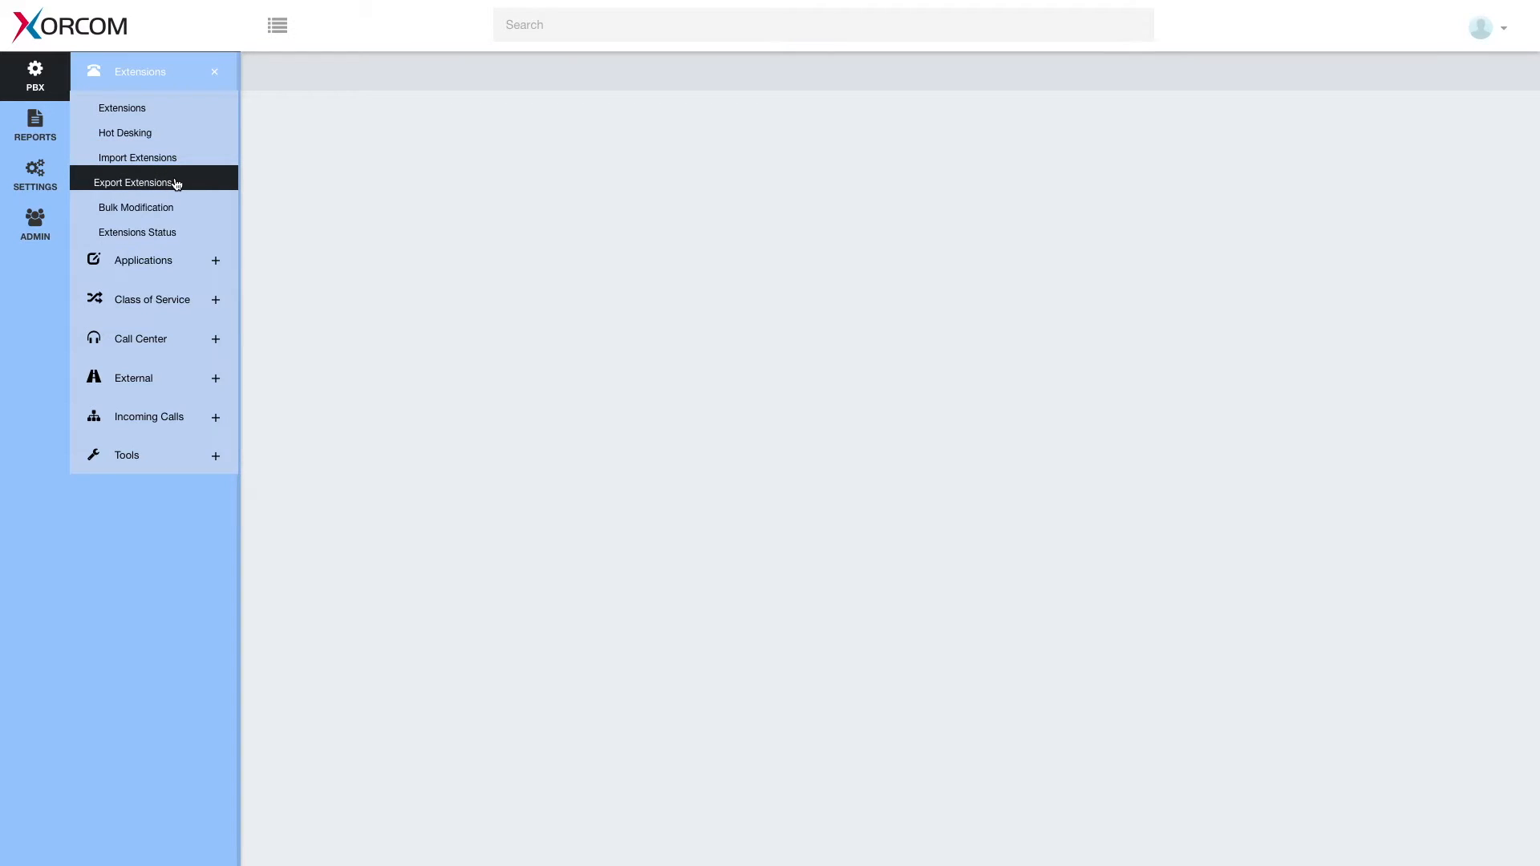
mouse_move(137, 157)
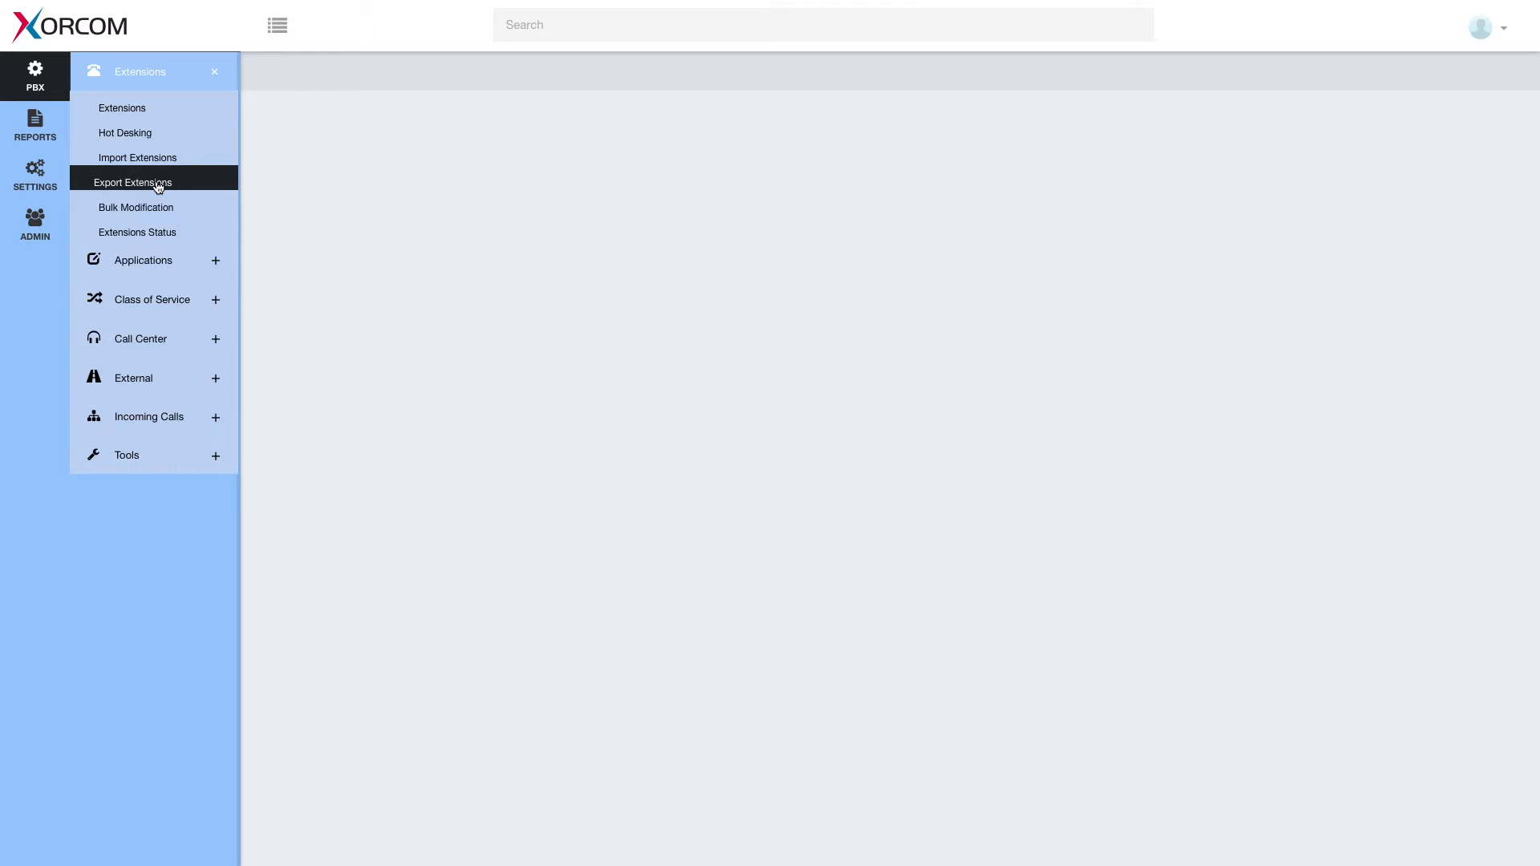
mouse_move(316, 226)
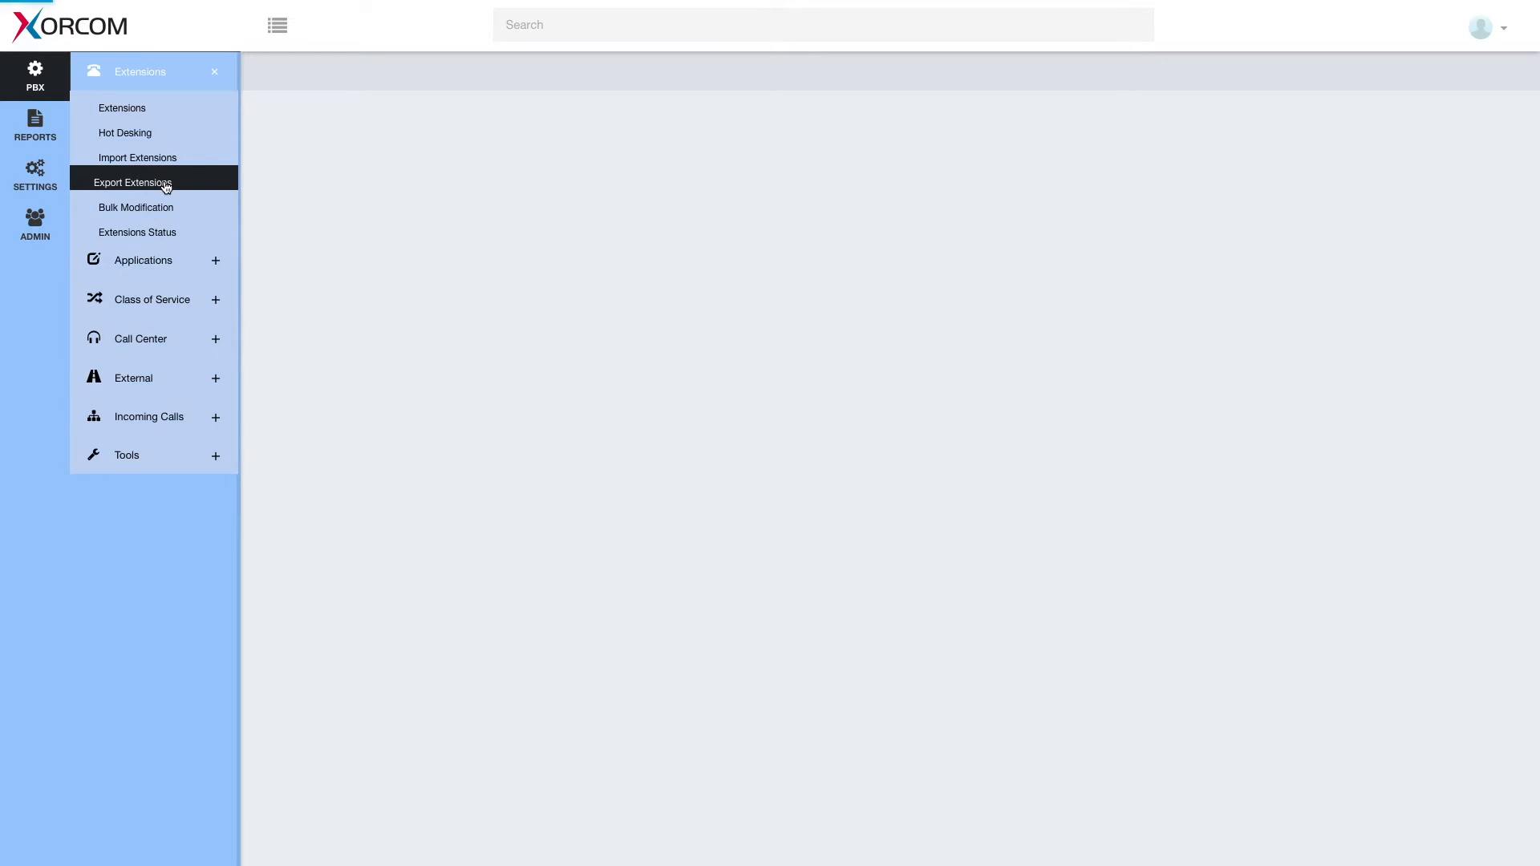
left_click(136, 231)
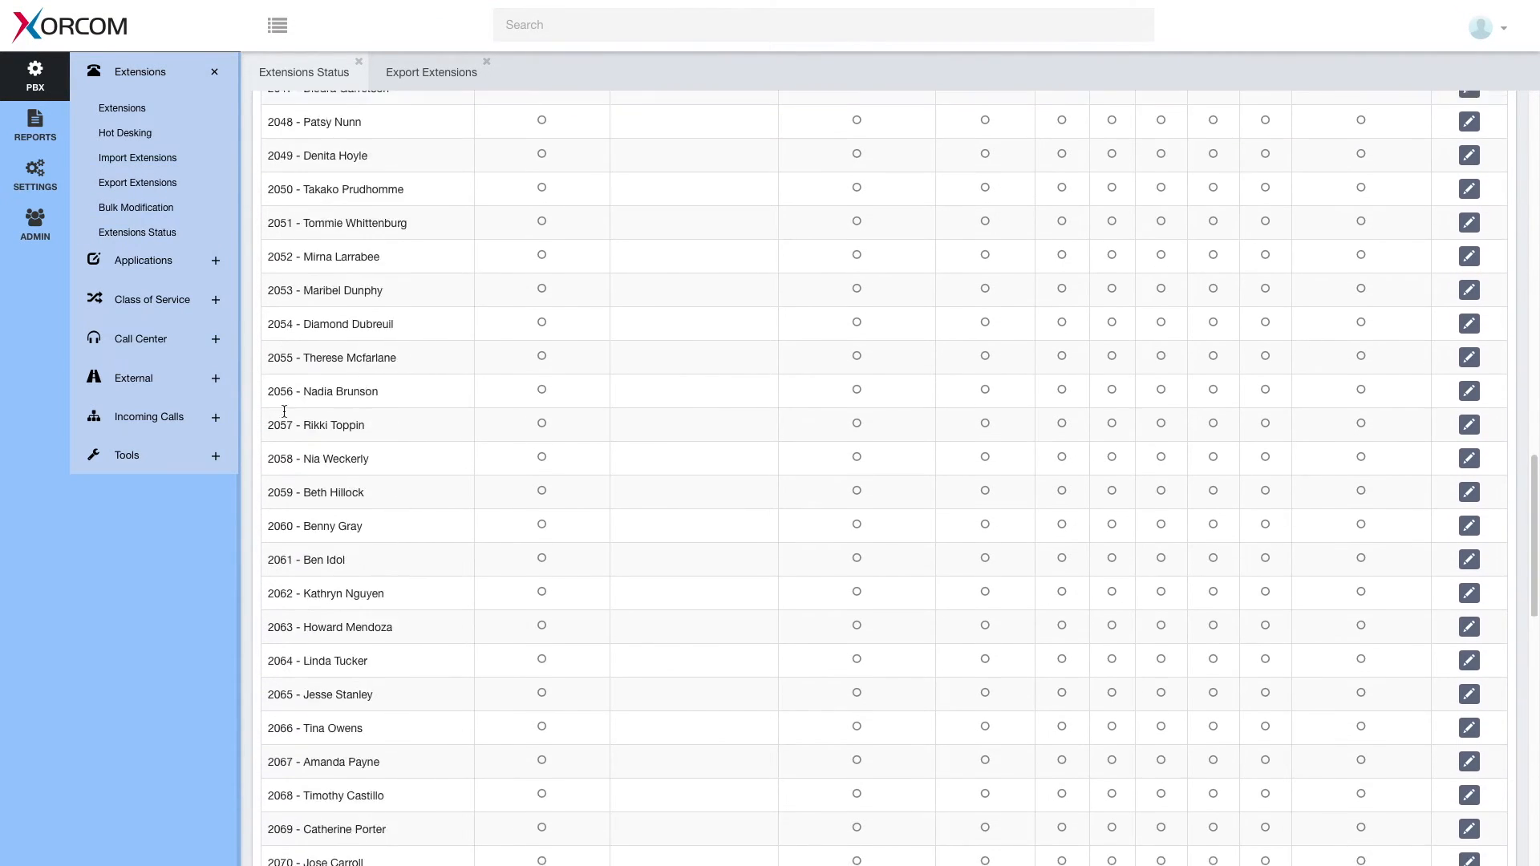
scroll("down", 3)
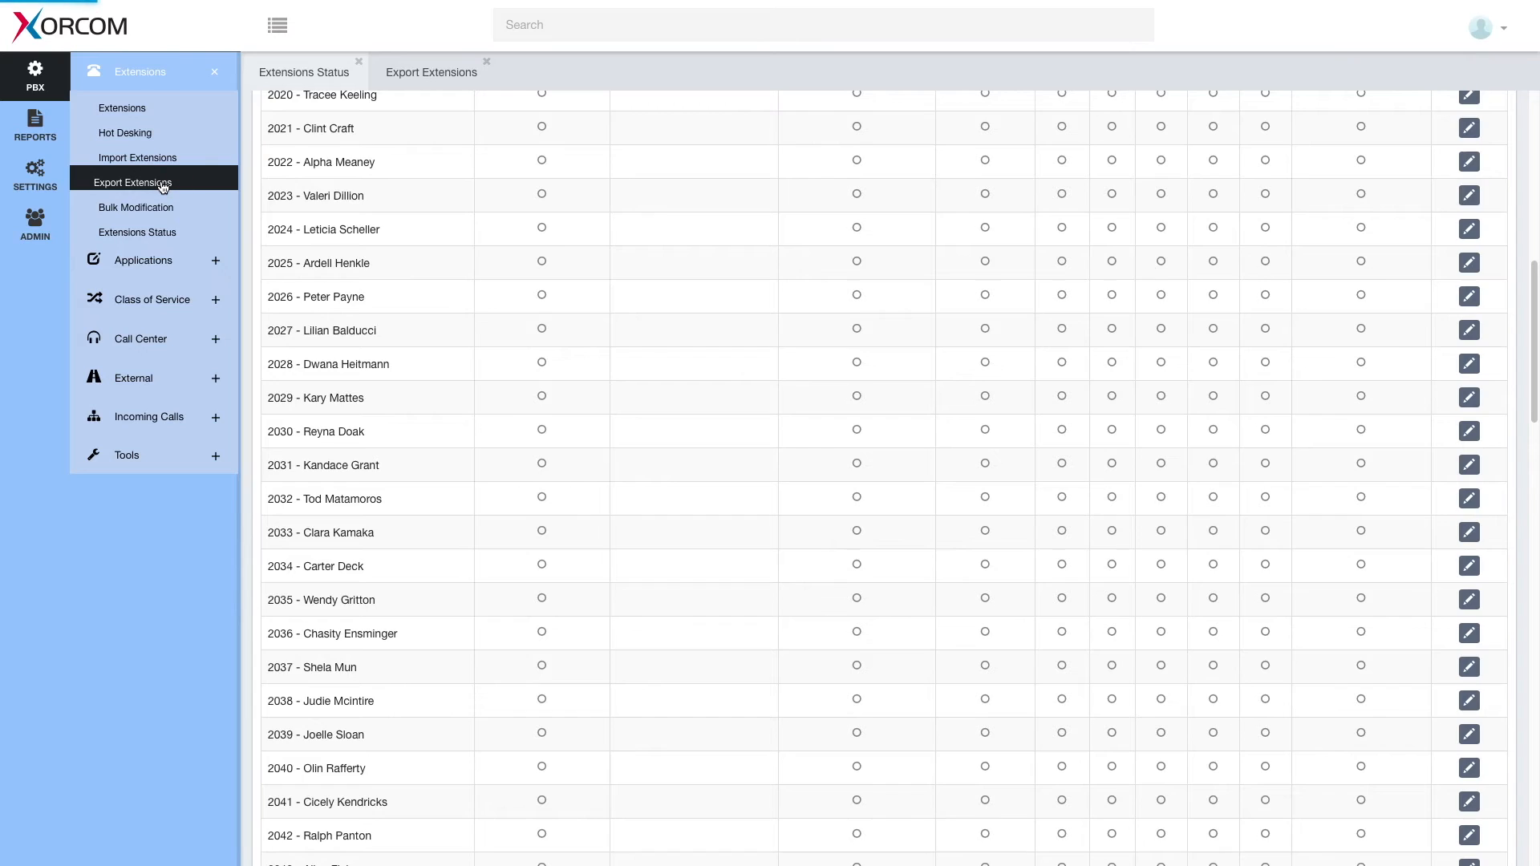
Add all extensions to the export selection, accept, and export them.
left_click(132, 183)
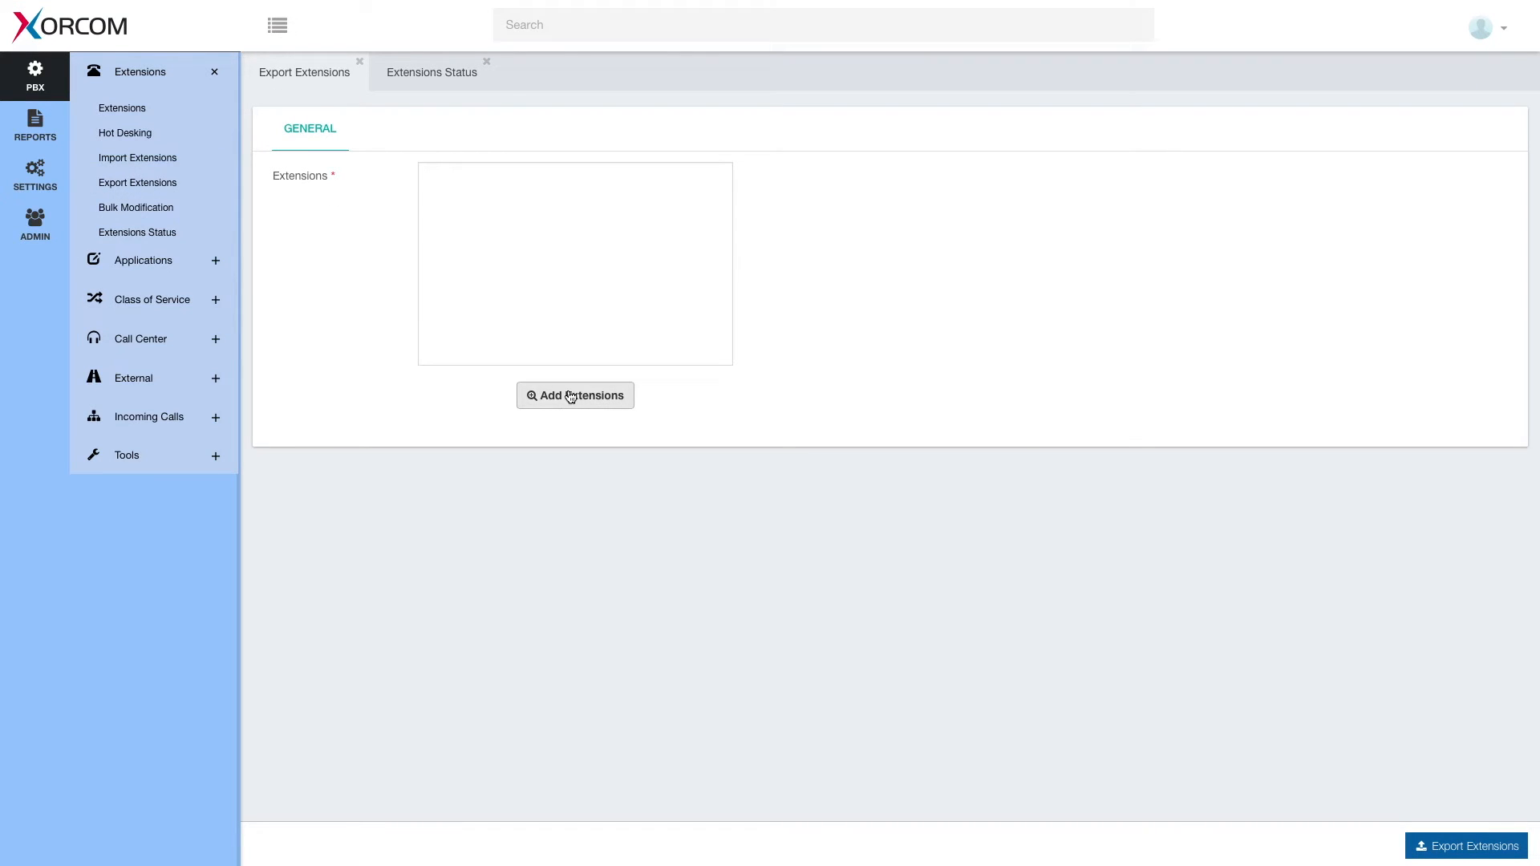
left_click(575, 395)
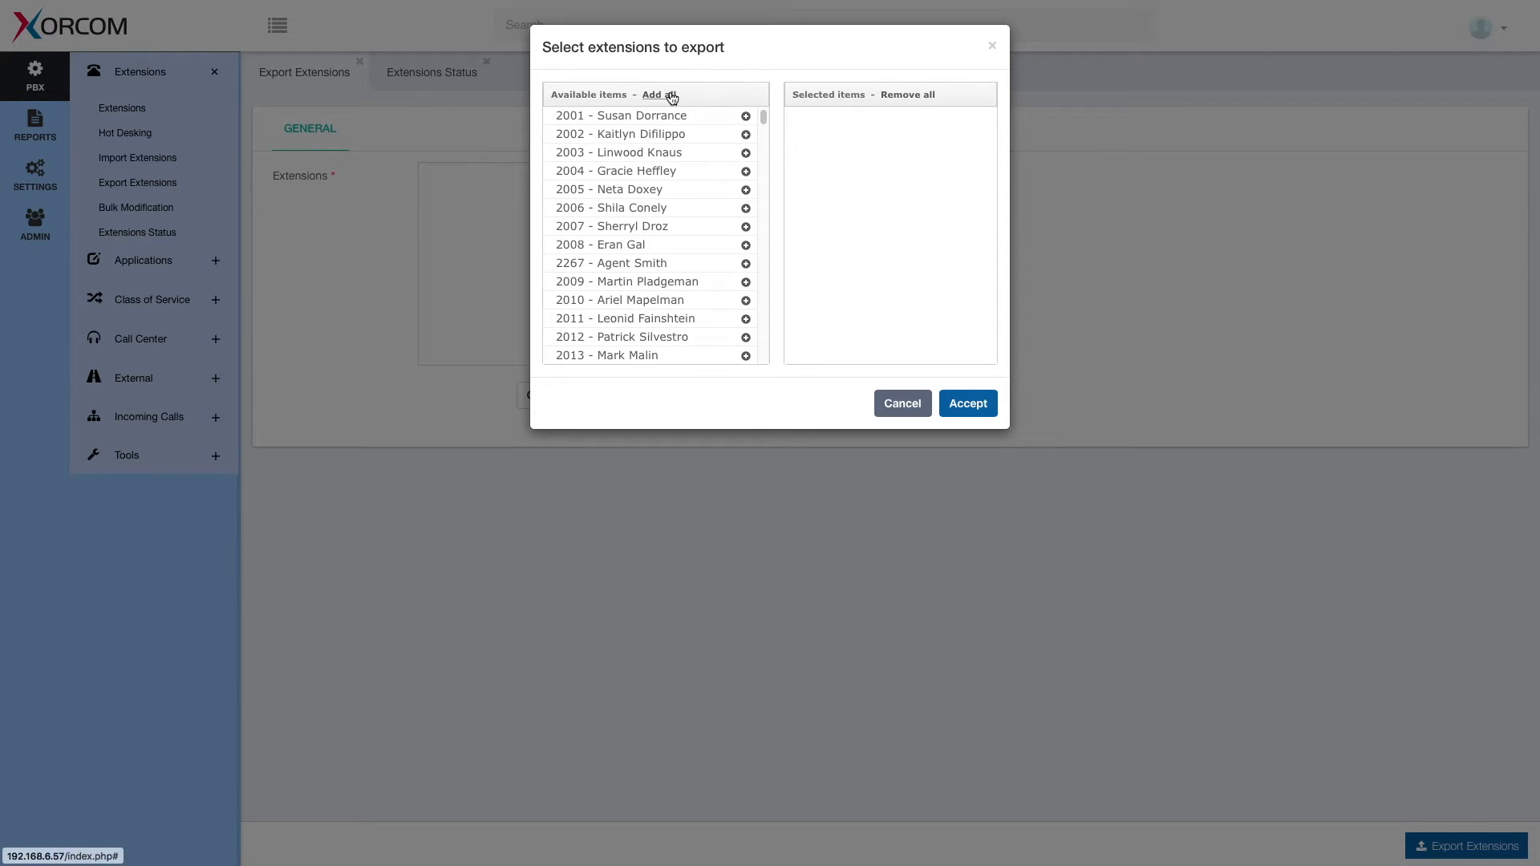
left_click(659, 94)
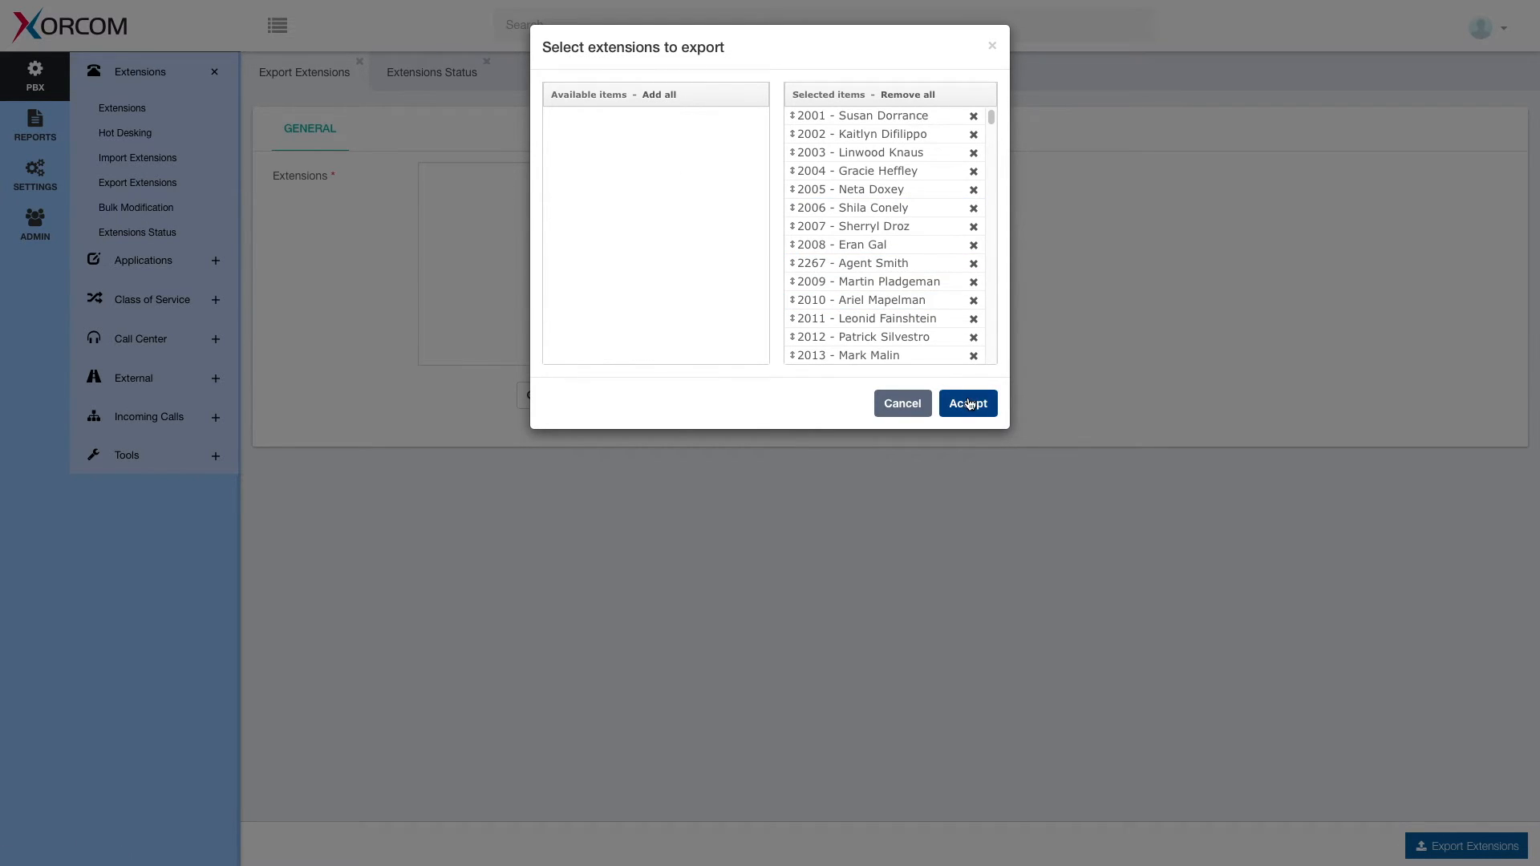
left_click(967, 403)
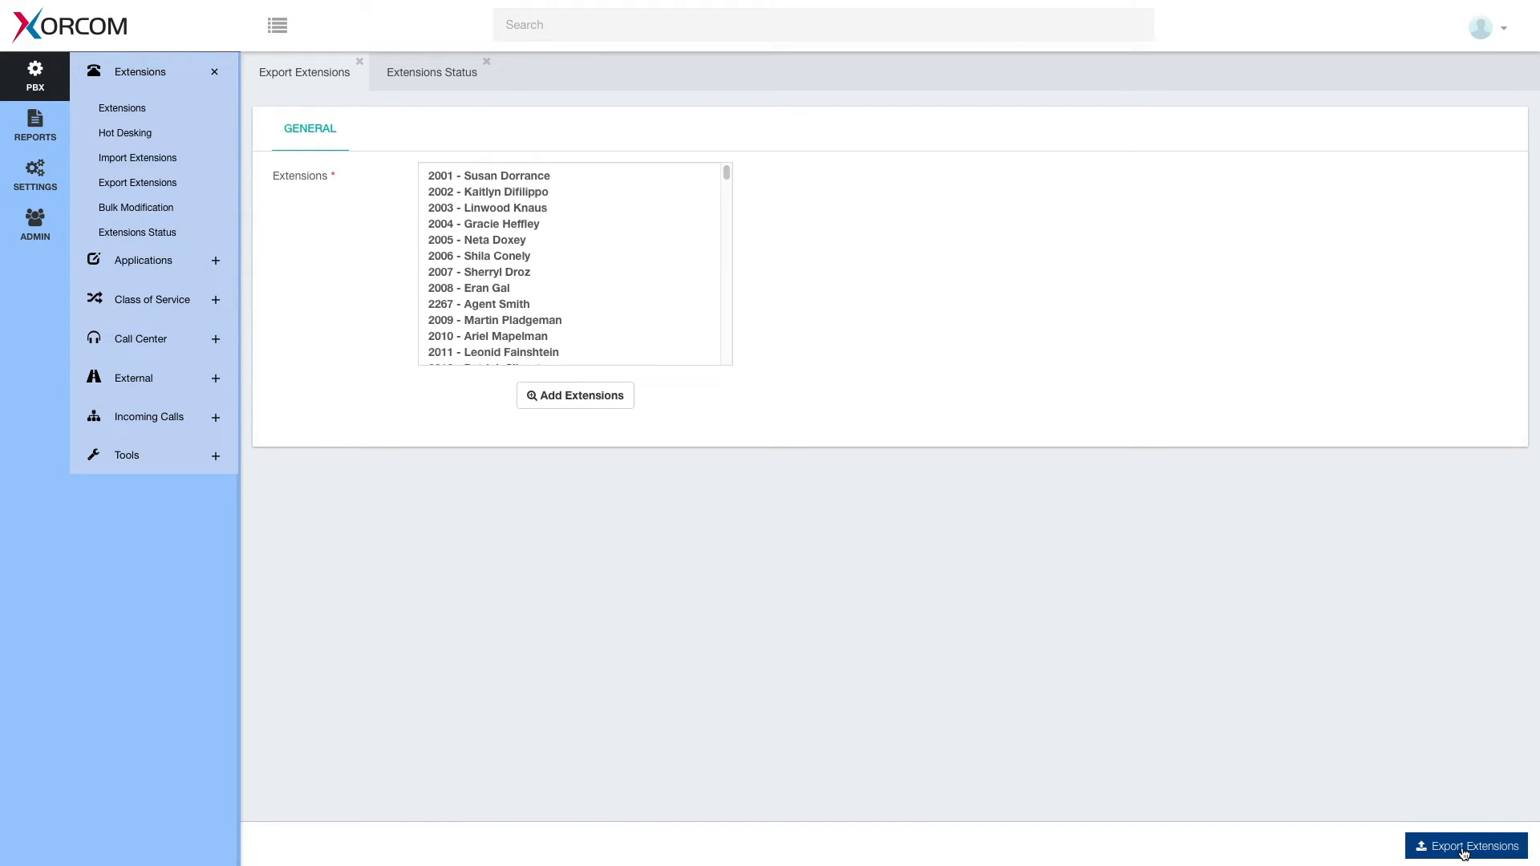
left_click(1466, 845)
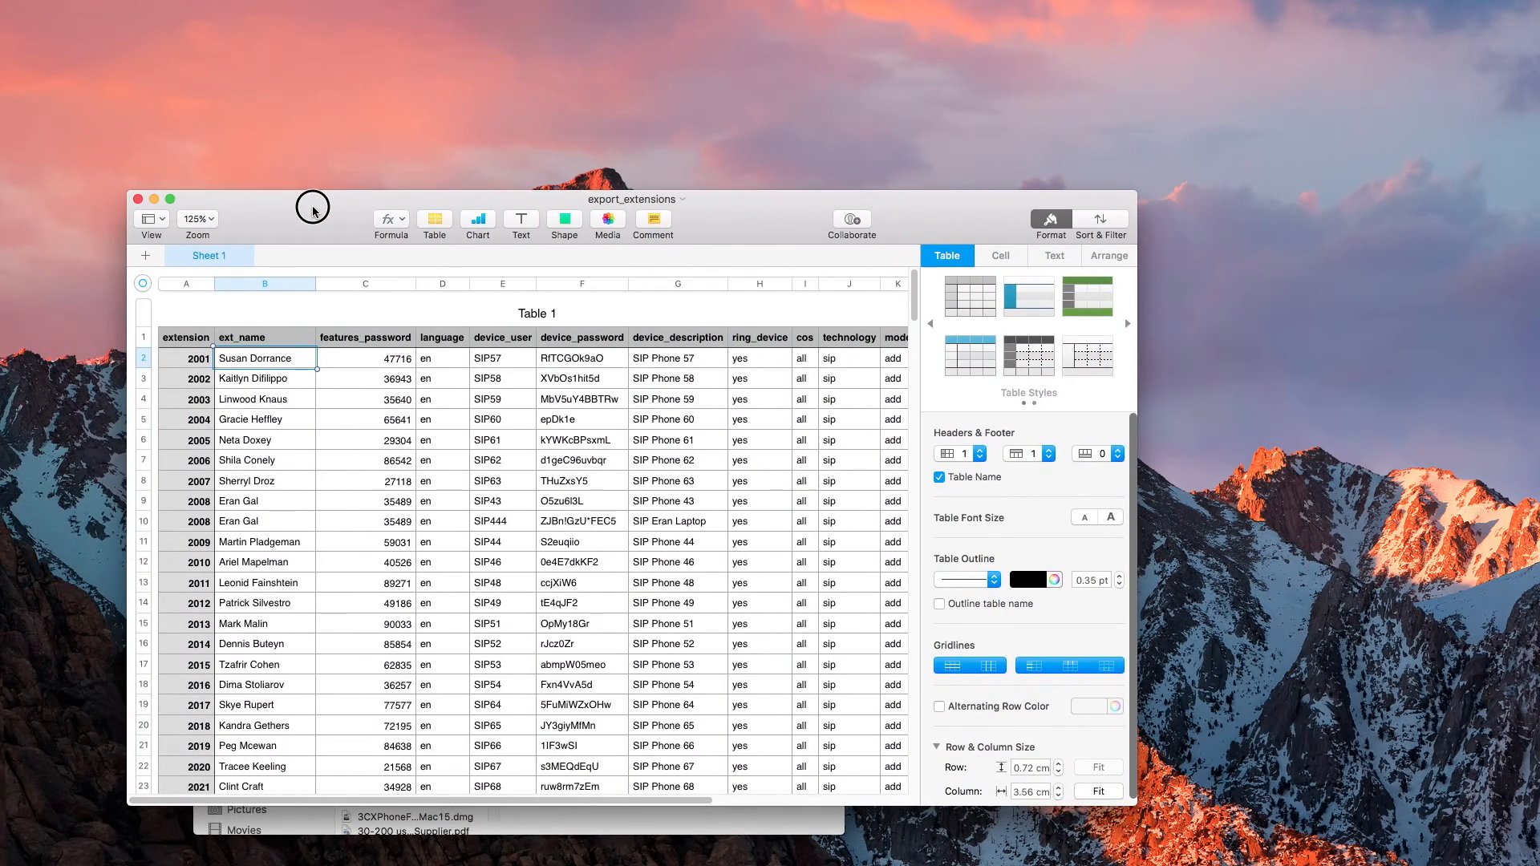
Review export_extensions.csv columns in Numbers.
left_click(1049, 220)
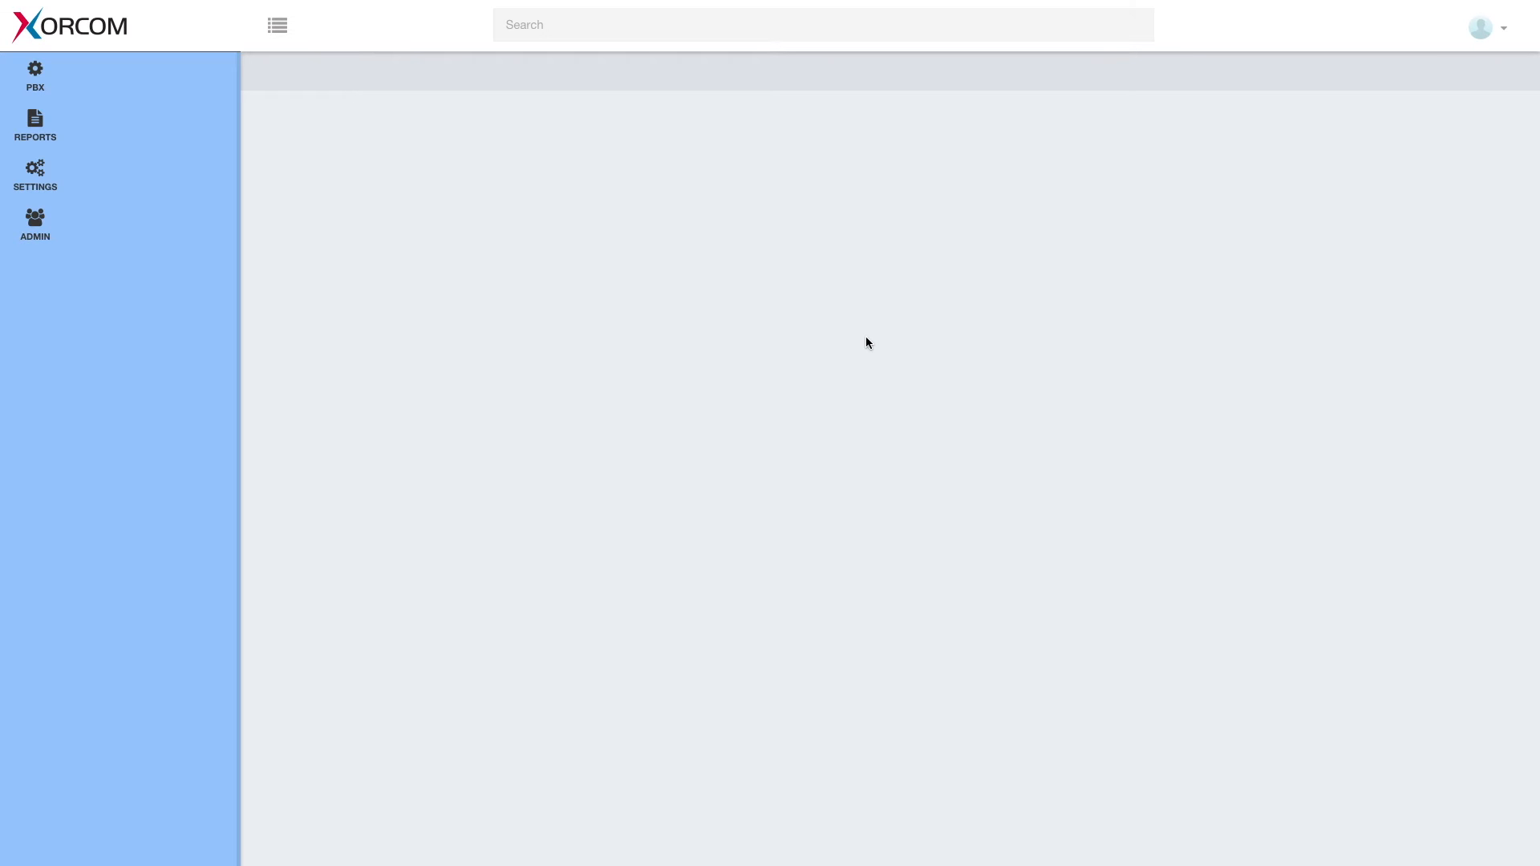
mouse_move(283, 152)
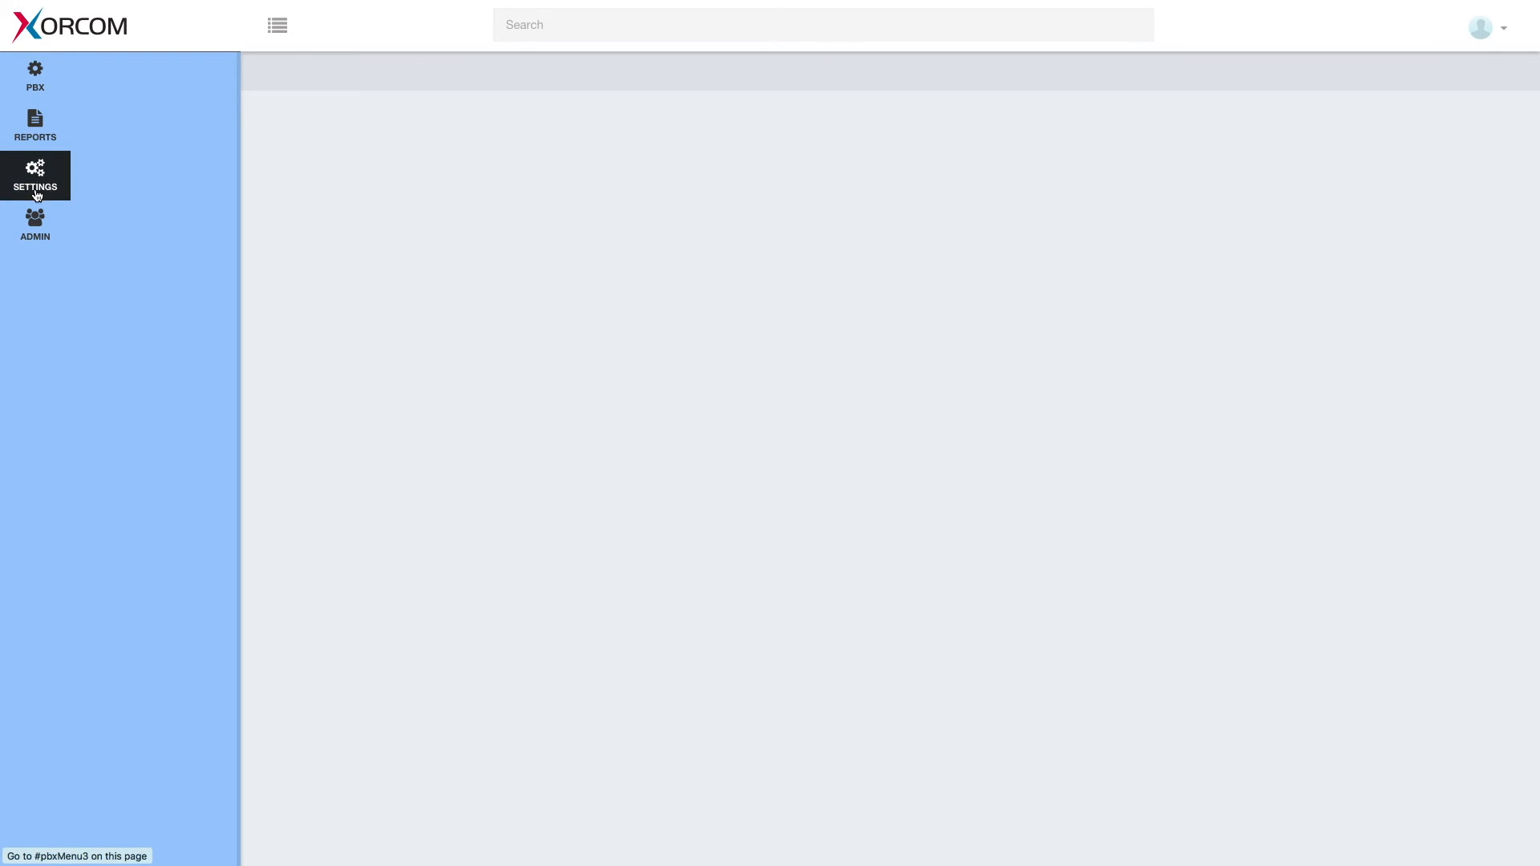
Go to Settings, expand PBX Settings, and select System General.
left_click(34, 176)
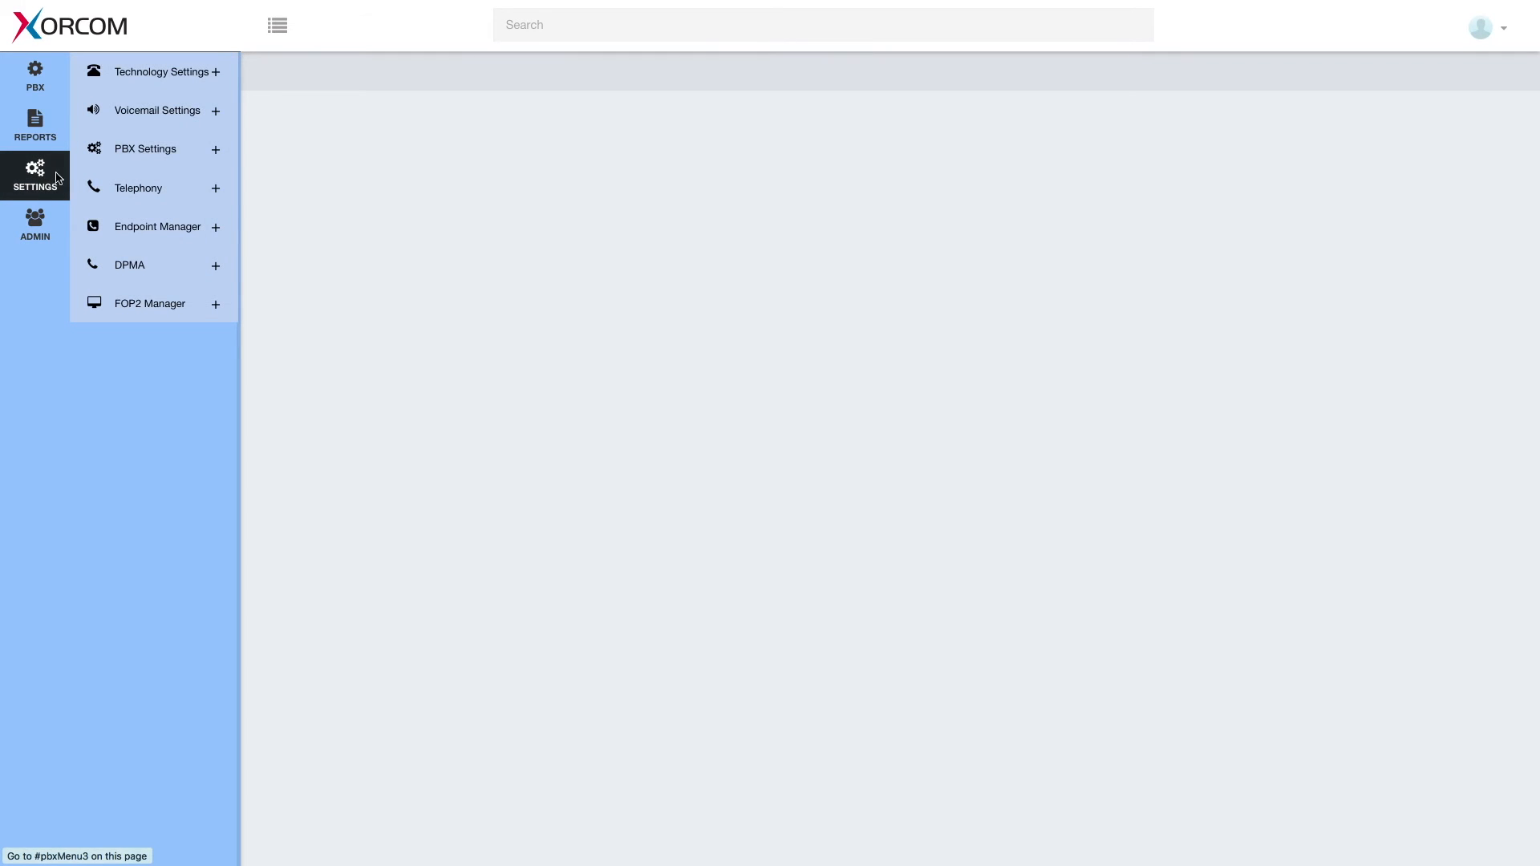
left_click(145, 148)
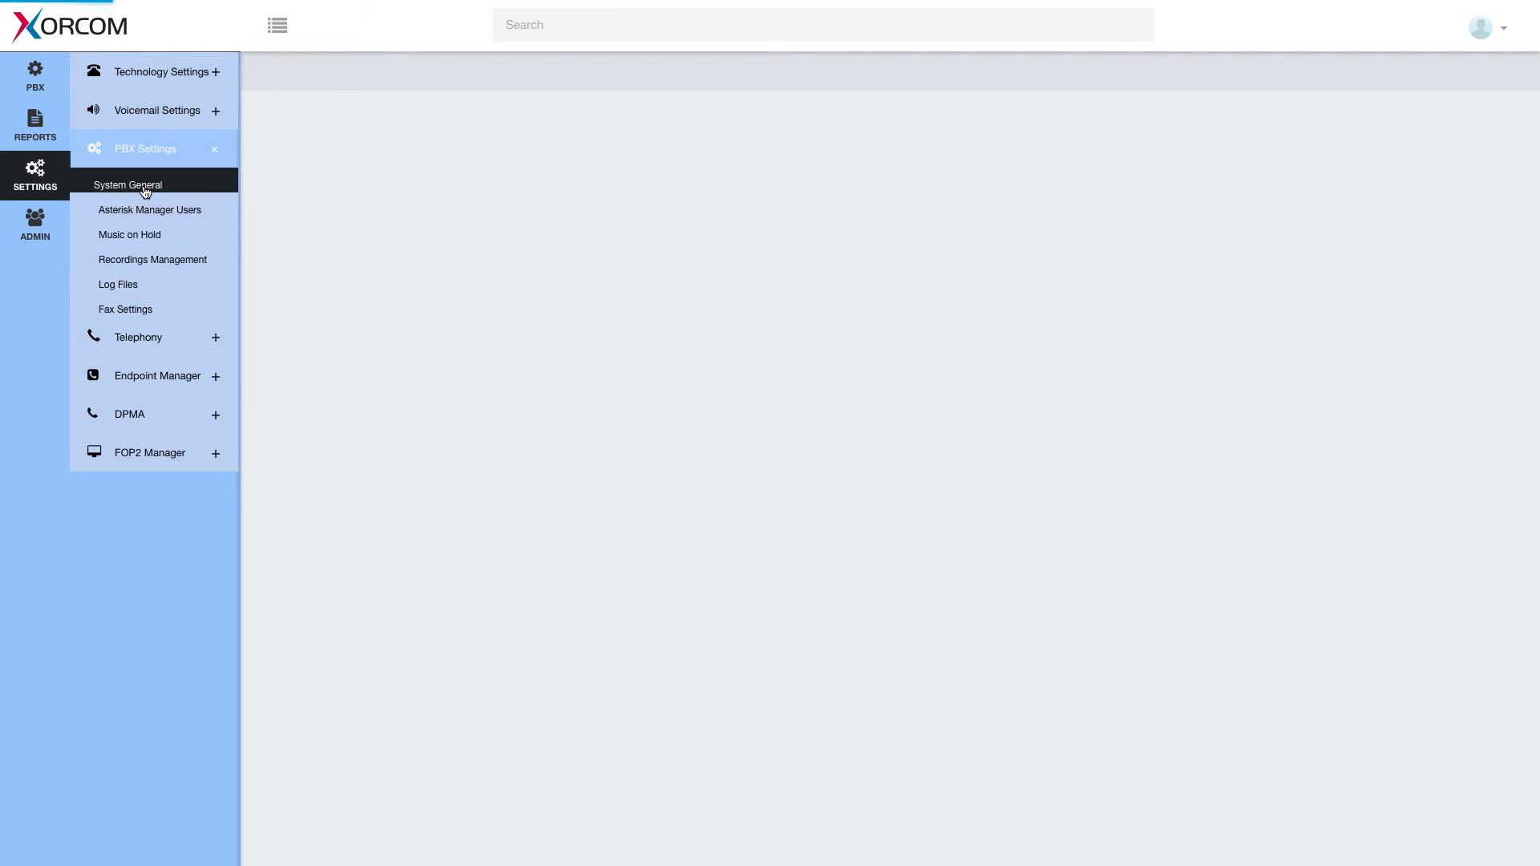
left_click(127, 185)
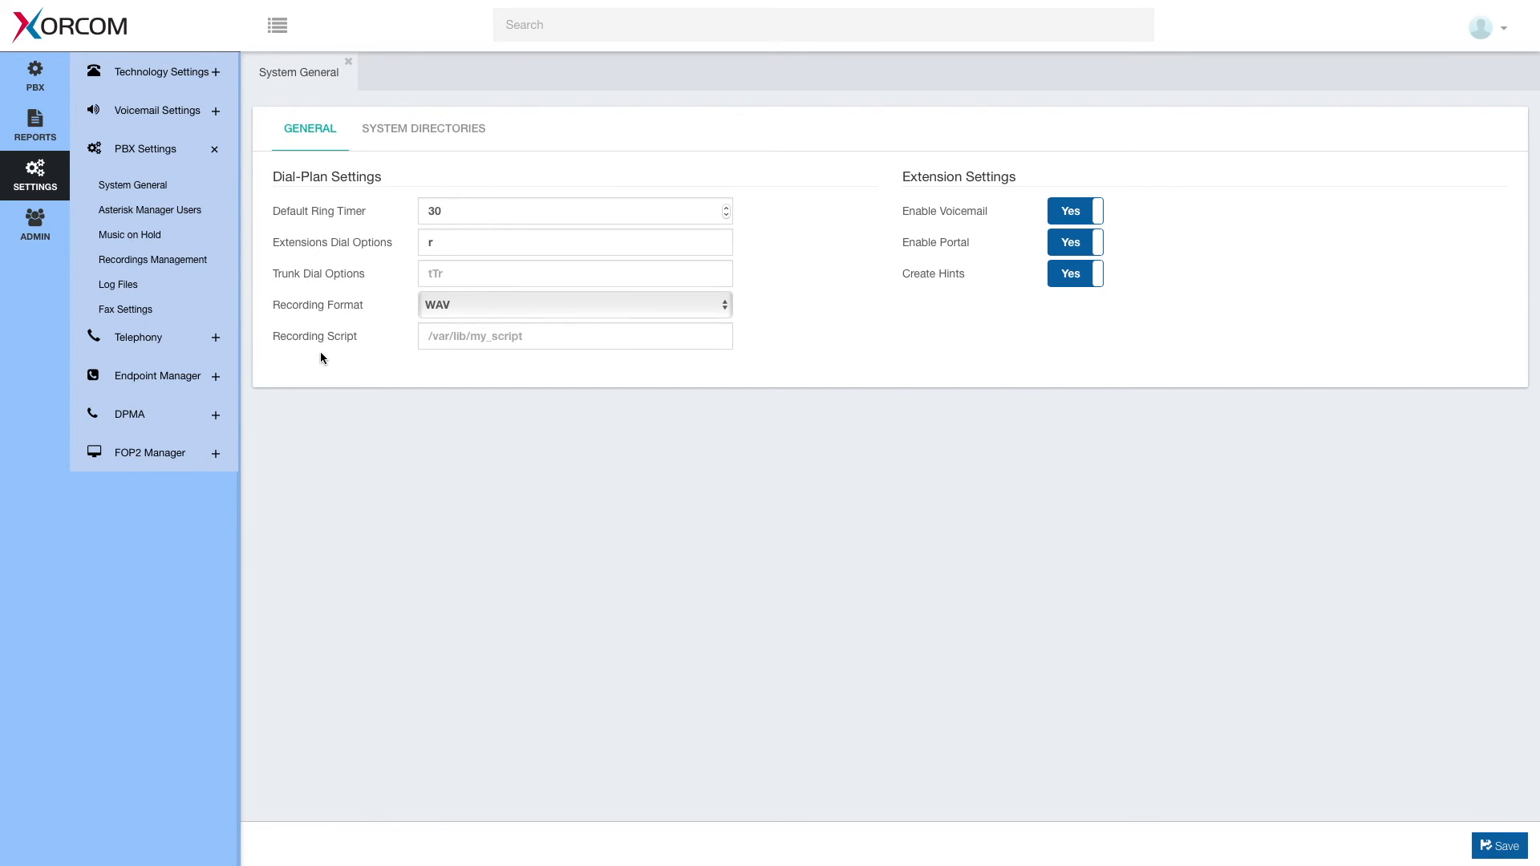
mouse_move(315, 336)
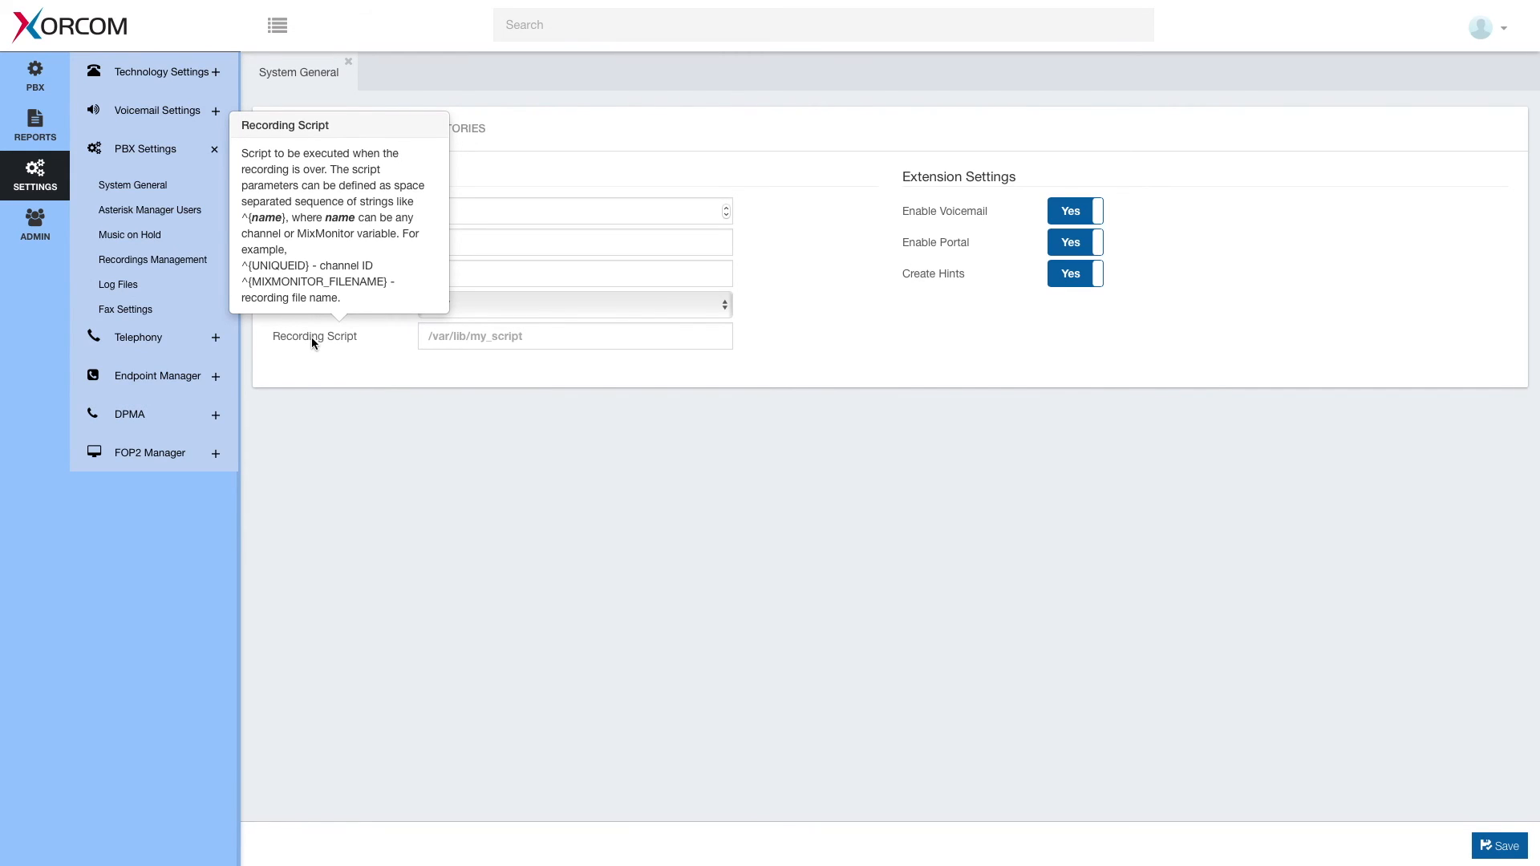
mouse_move(350, 348)
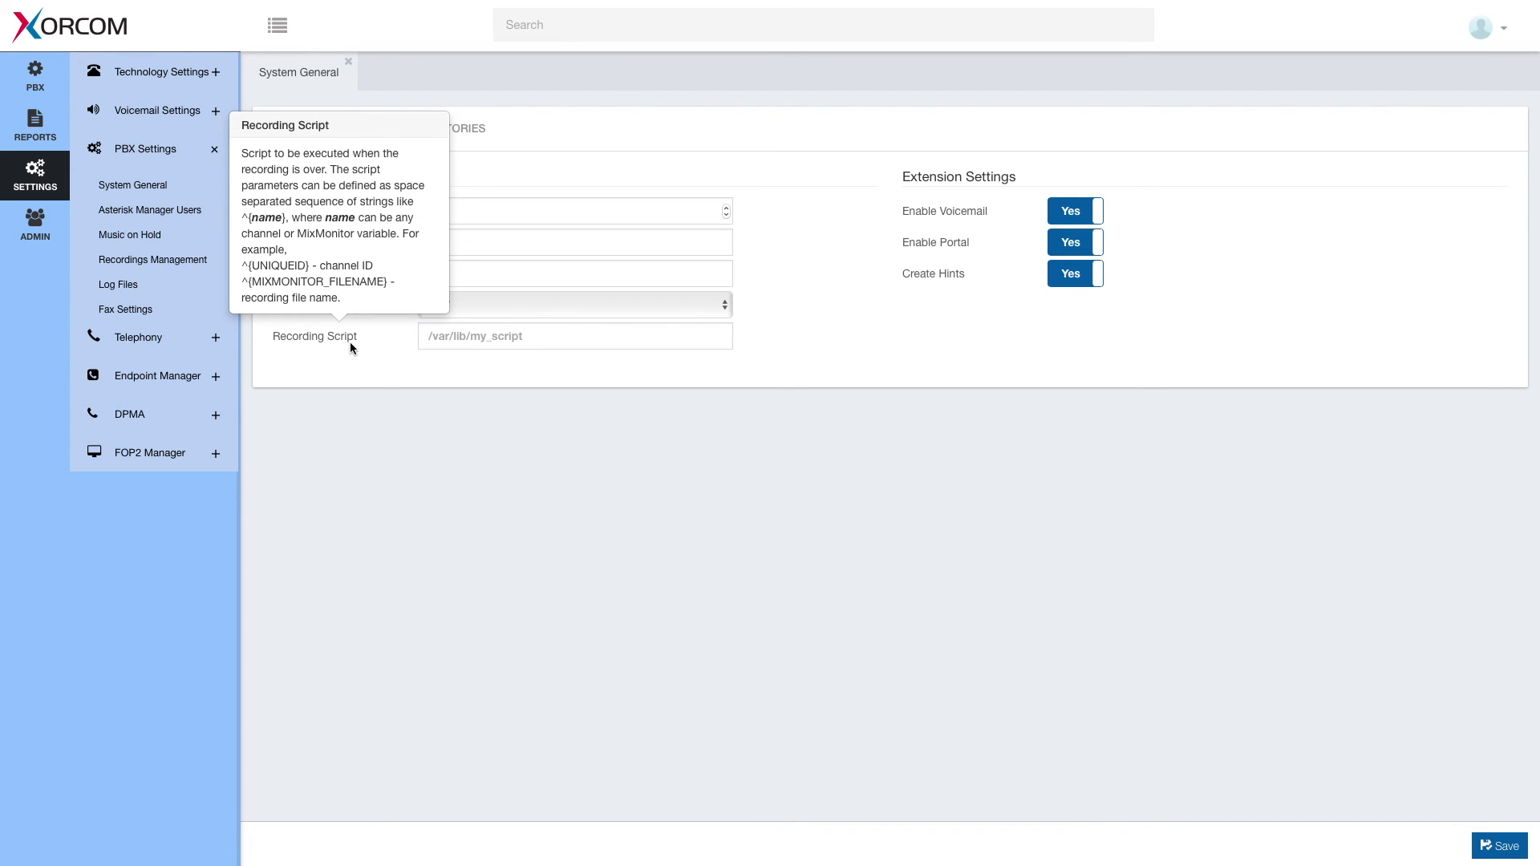
mouse_move(442, 362)
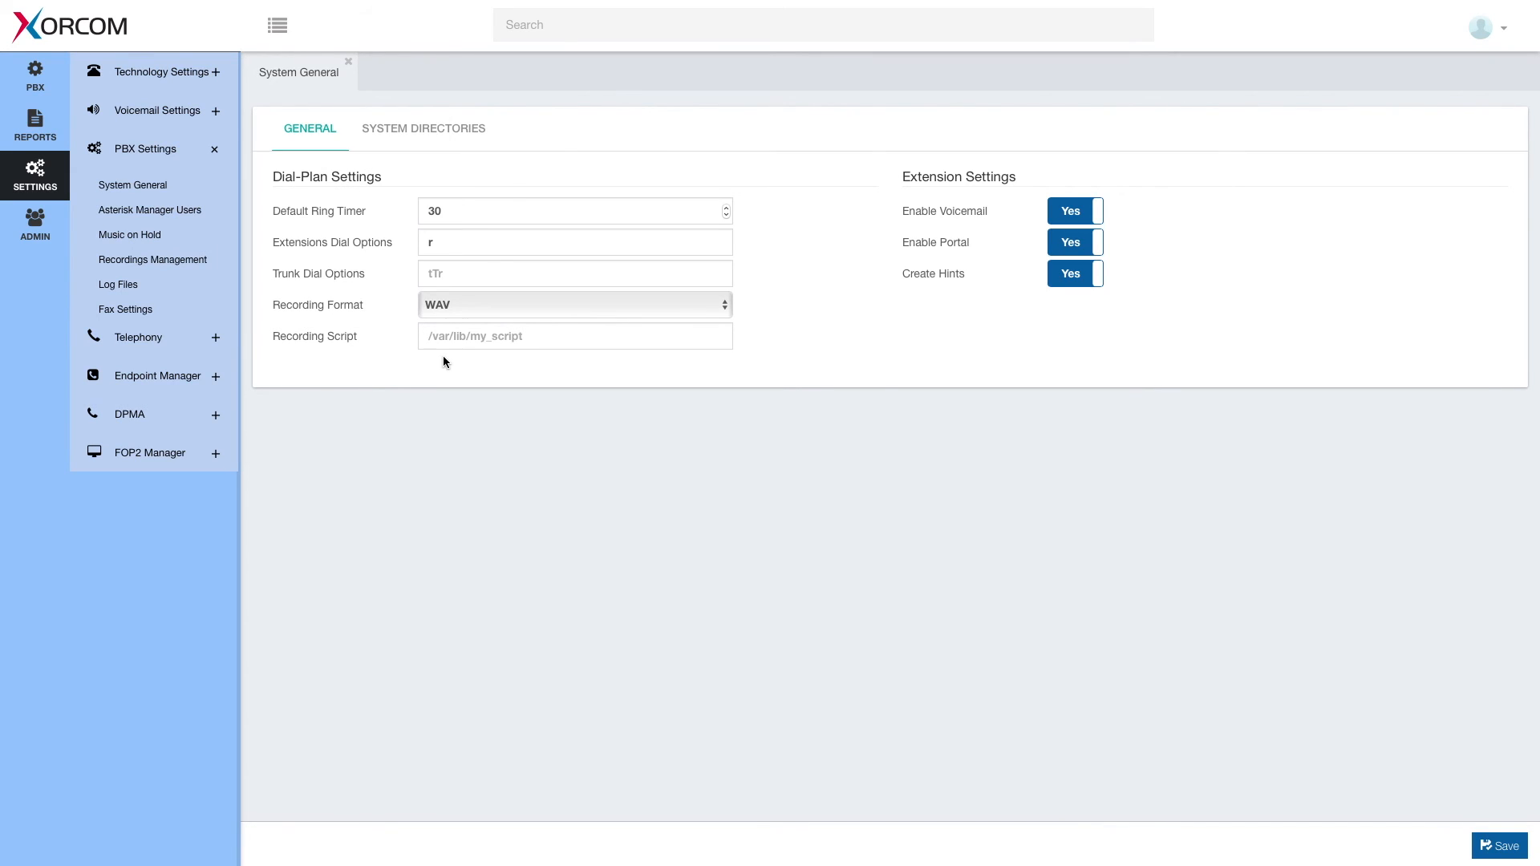